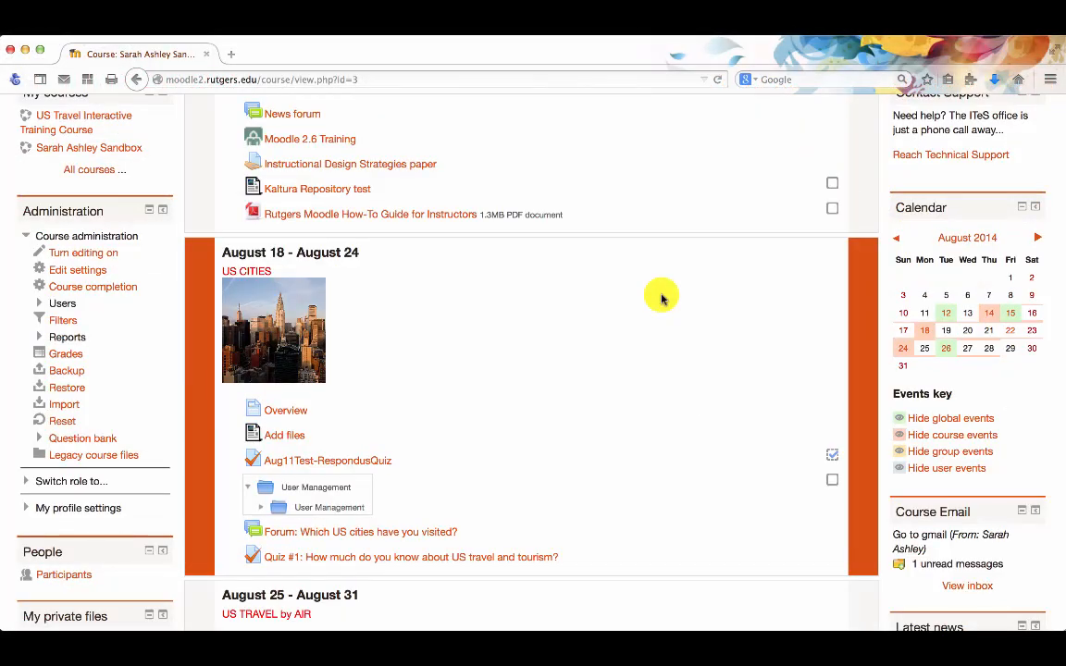
# Turn on editing mode for the Sarah Ashley Sandbox course, showing the August 18–24 activities
pyautogui.scroll(3)
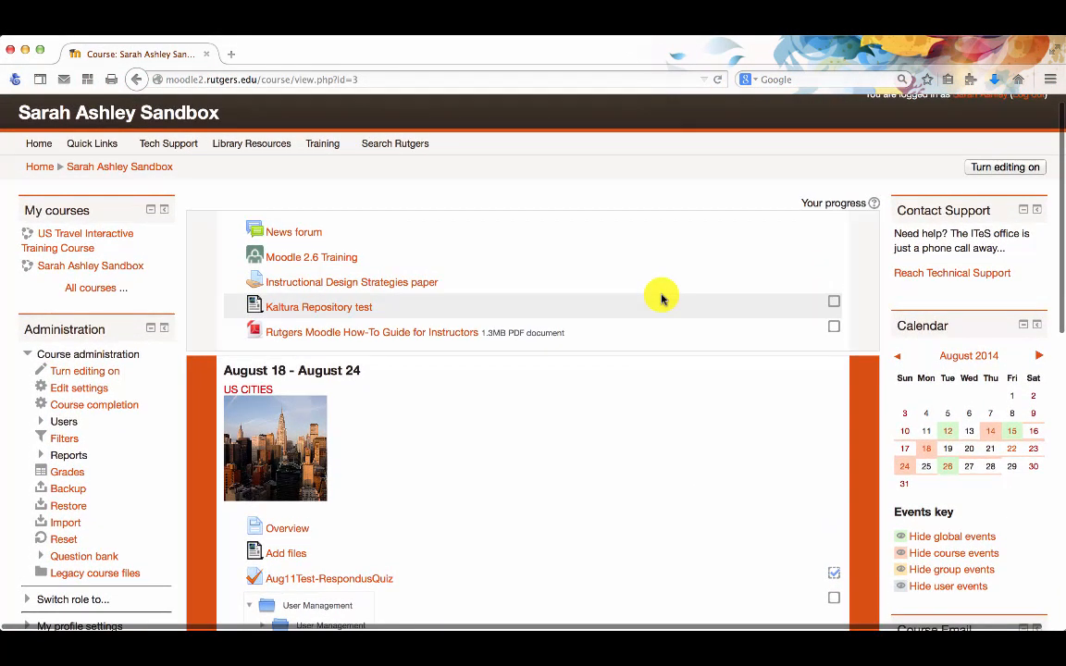
pyautogui.click(1004, 166)
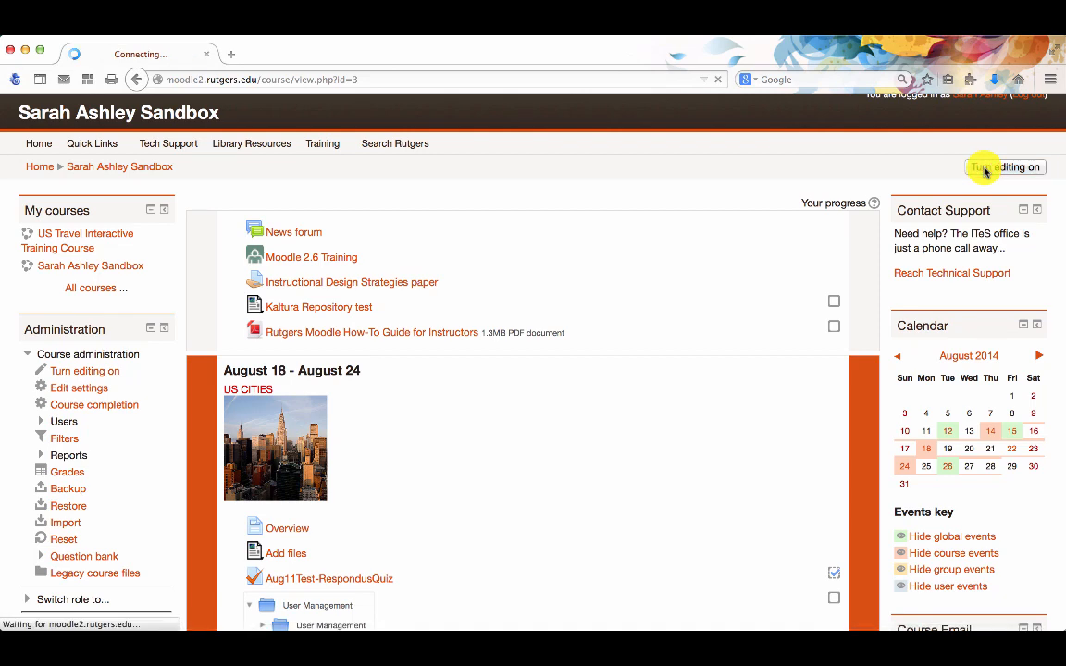
pyautogui.click(1006, 167)
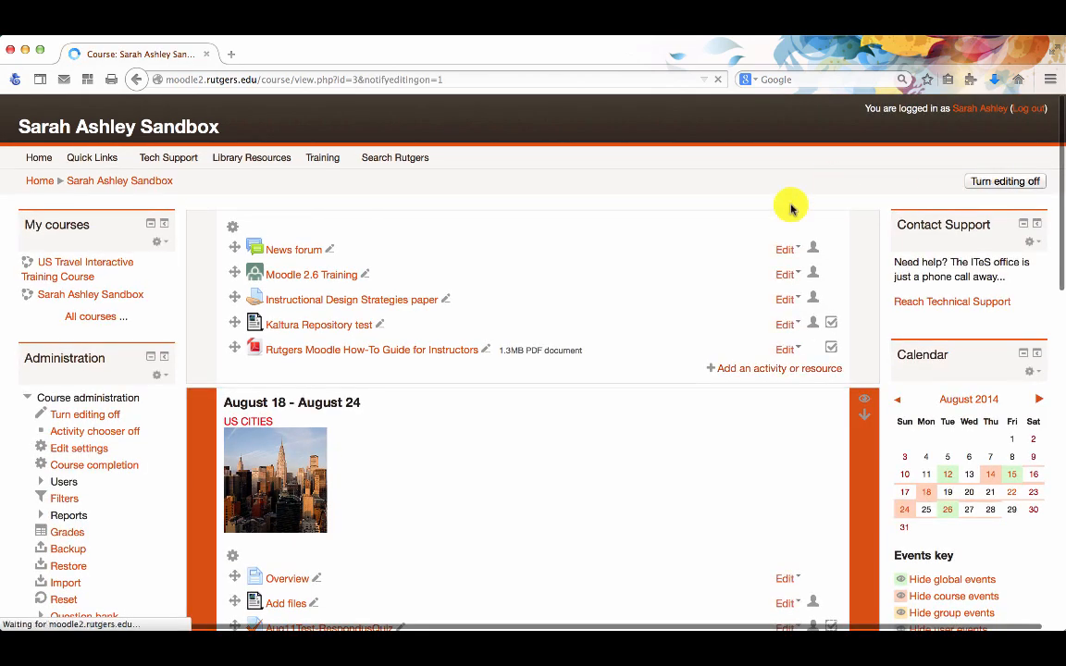
pyautogui.scroll(-3)
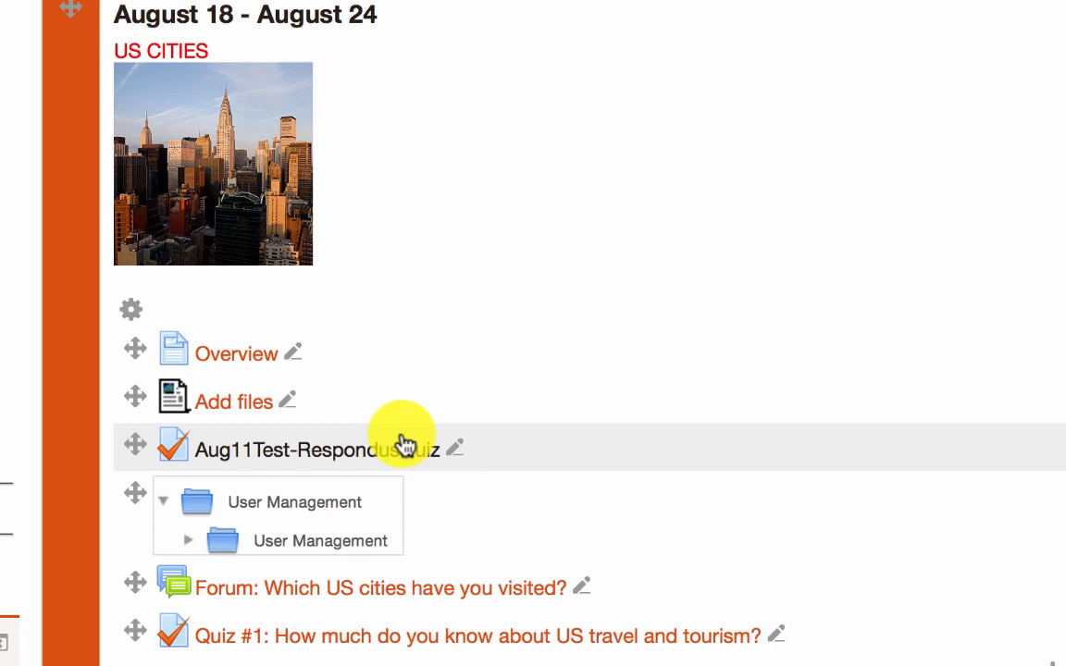
pyautogui.moveTo(430, 485)
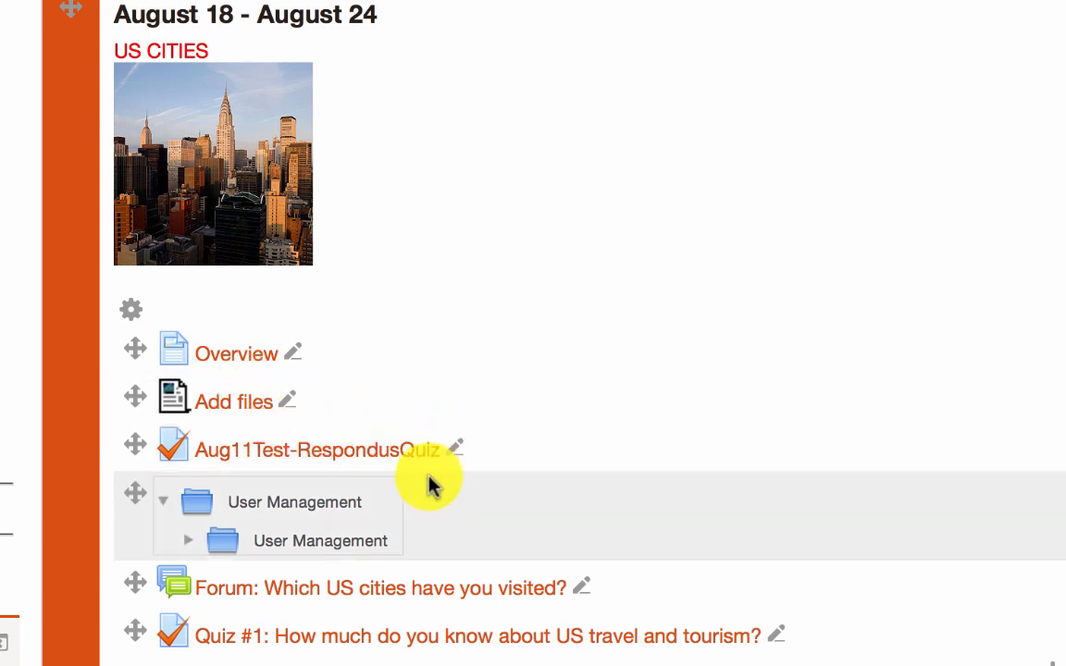
pyautogui.moveTo(402, 273)
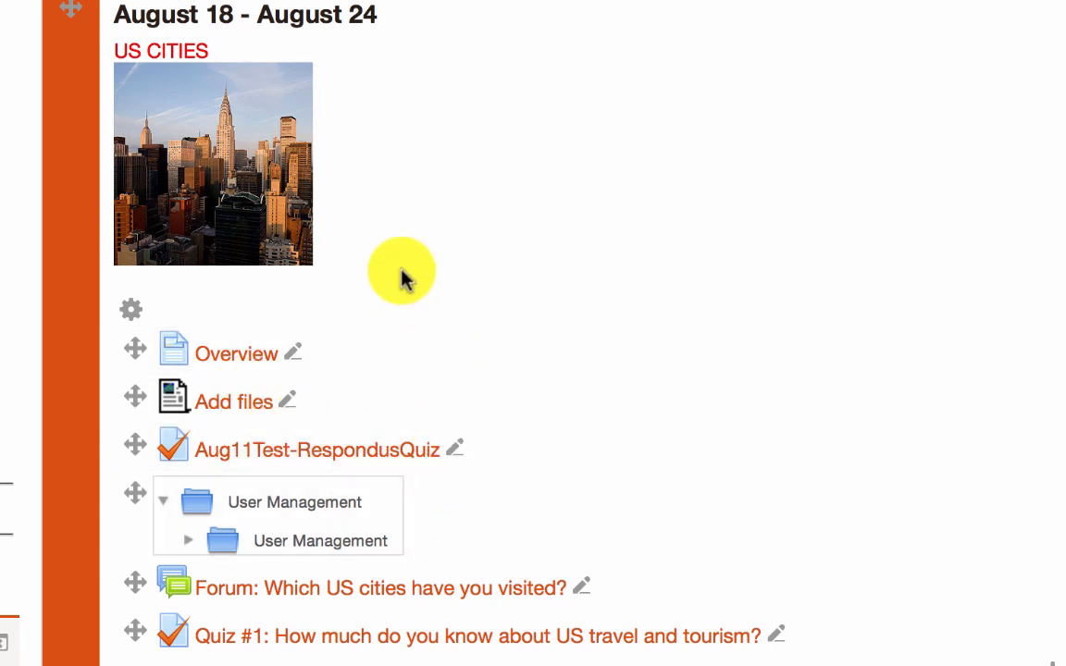
pyautogui.moveTo(130, 309)
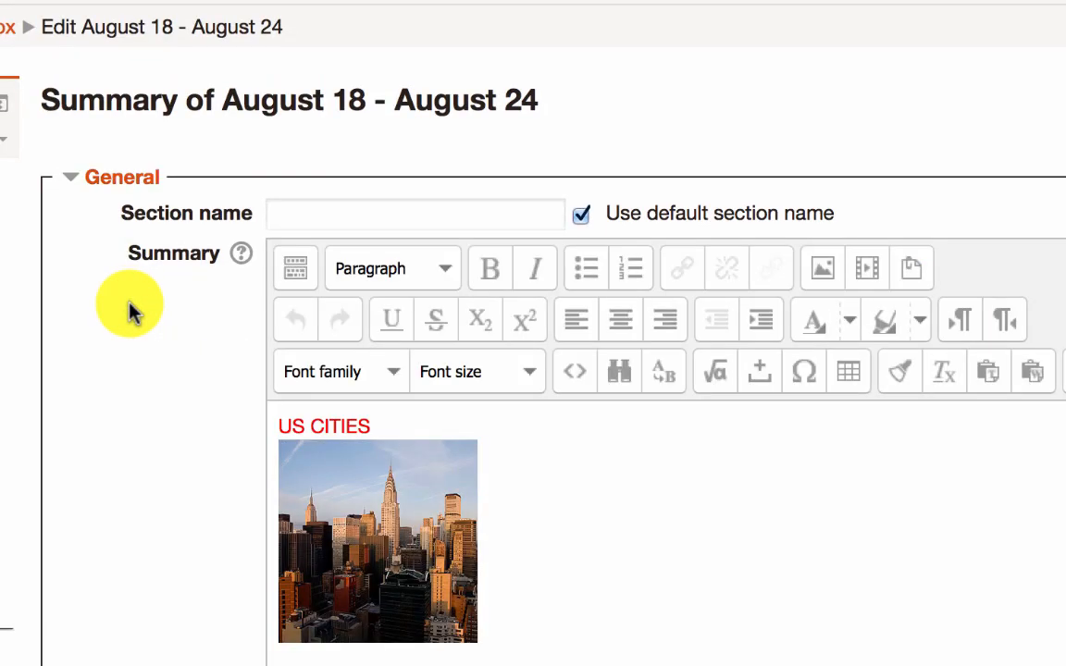
pyautogui.scroll(-3)
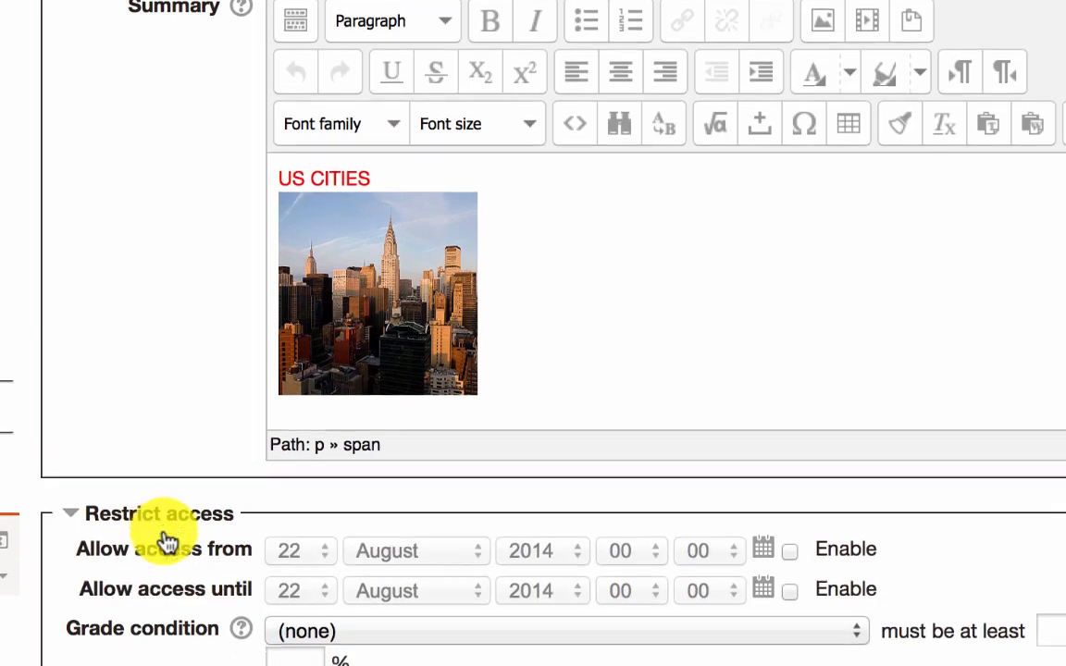
pyautogui.scroll(-3)
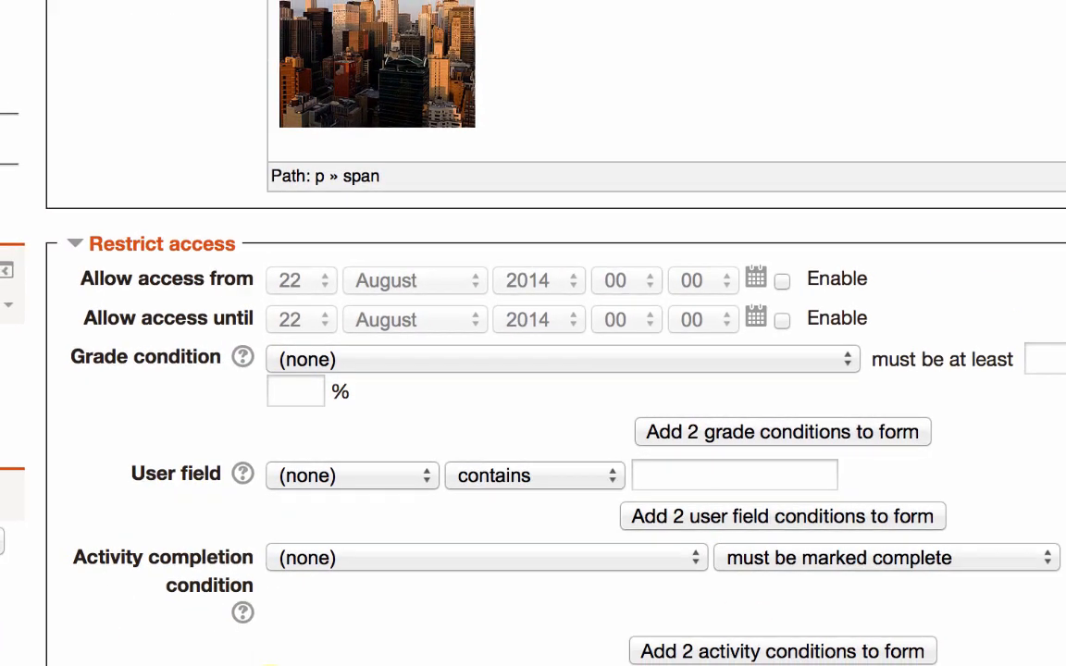
pyautogui.click(340, 582)
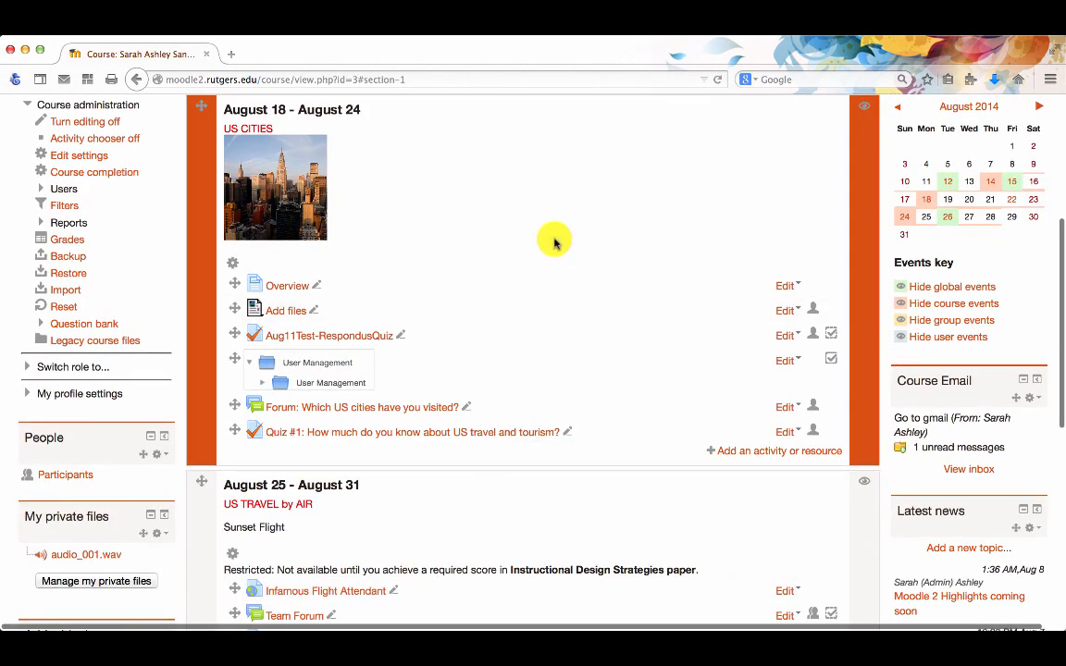
pyautogui.moveTo(298, 407)
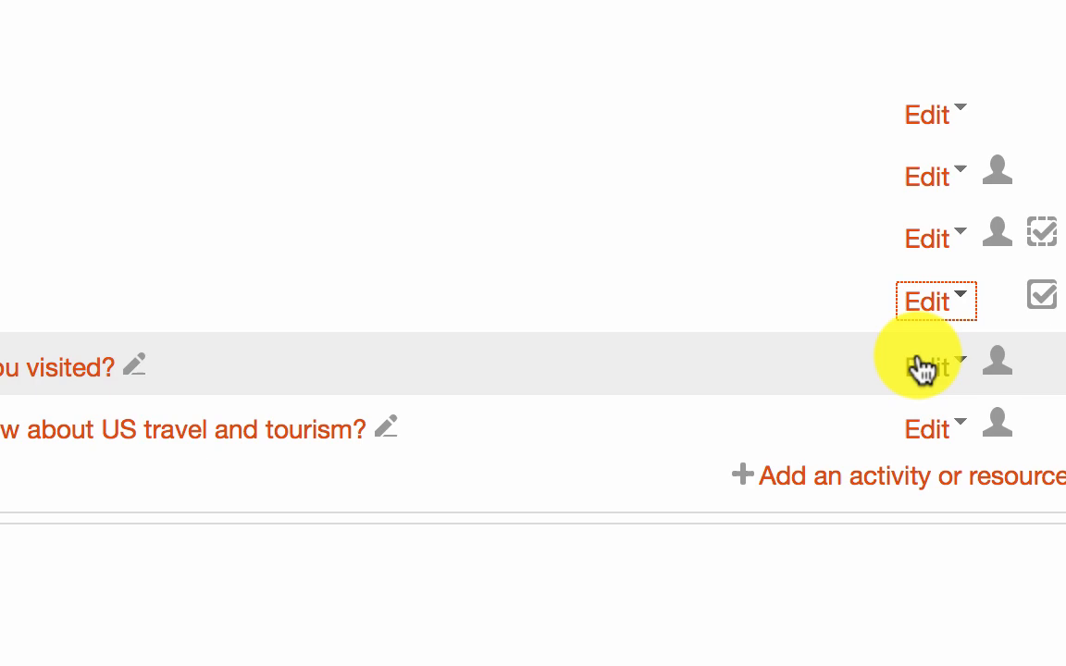
# Open the User Management folder's edit settings and expand the Restrict access section
pyautogui.click(926, 361)
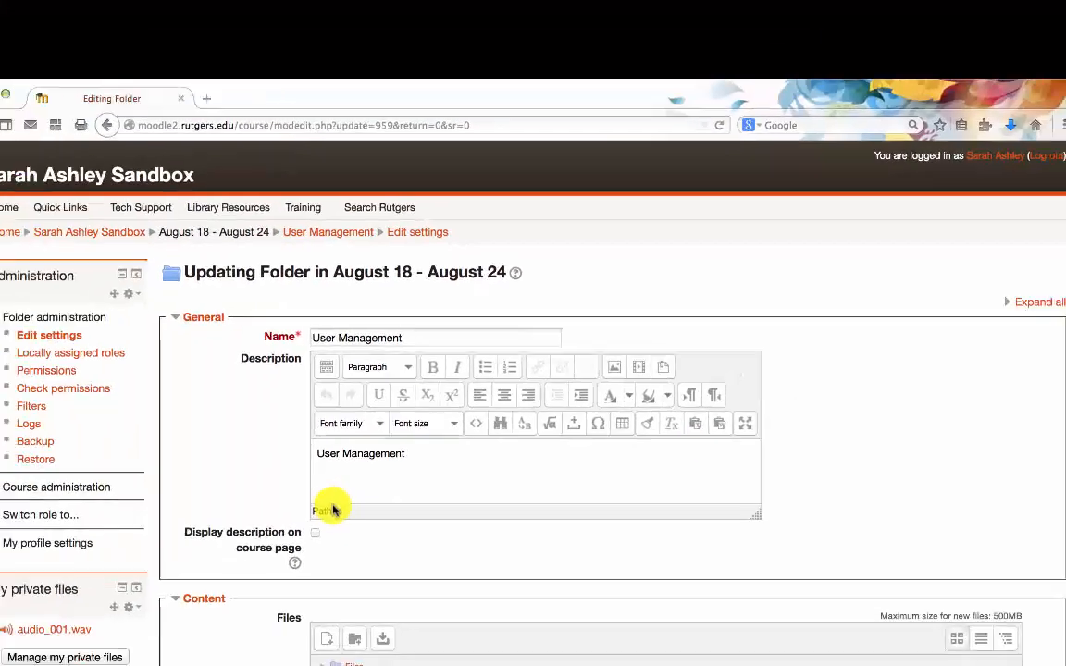
pyautogui.scroll(-3)
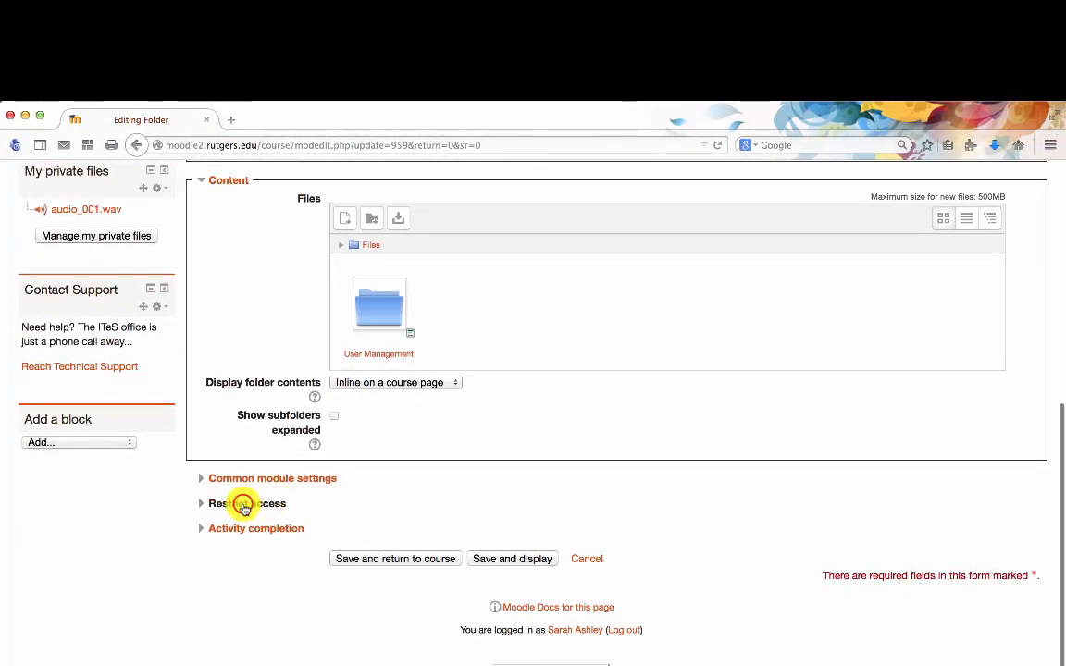
pyautogui.click(247, 504)
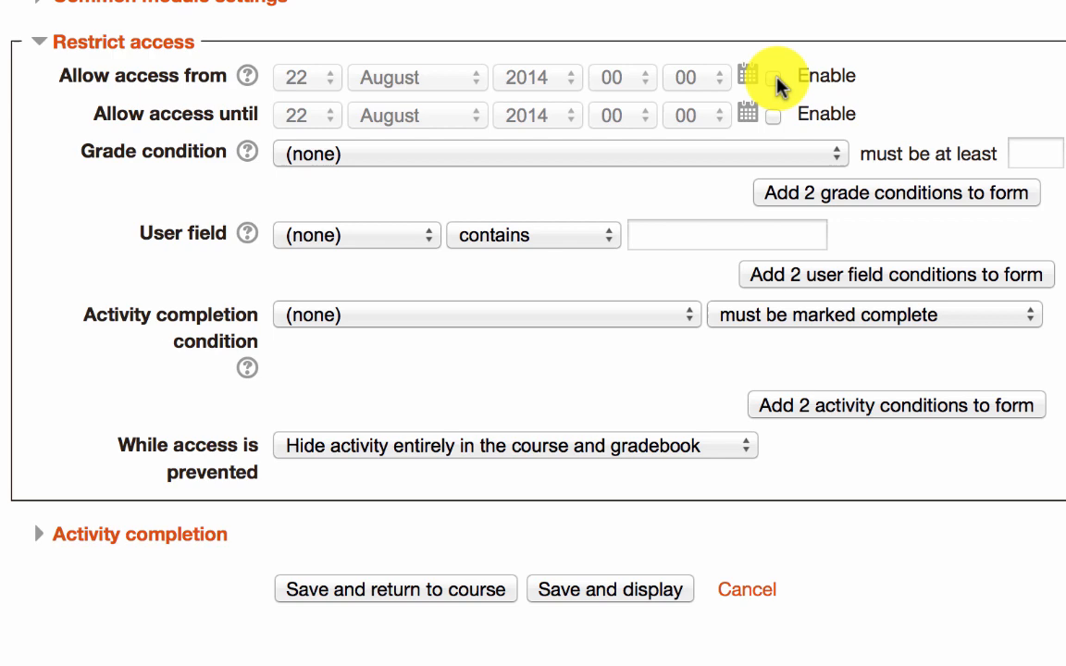
# Enable 'Allow access from' and set the date to 18 August 2014, 00:00
pyautogui.click(773, 82)
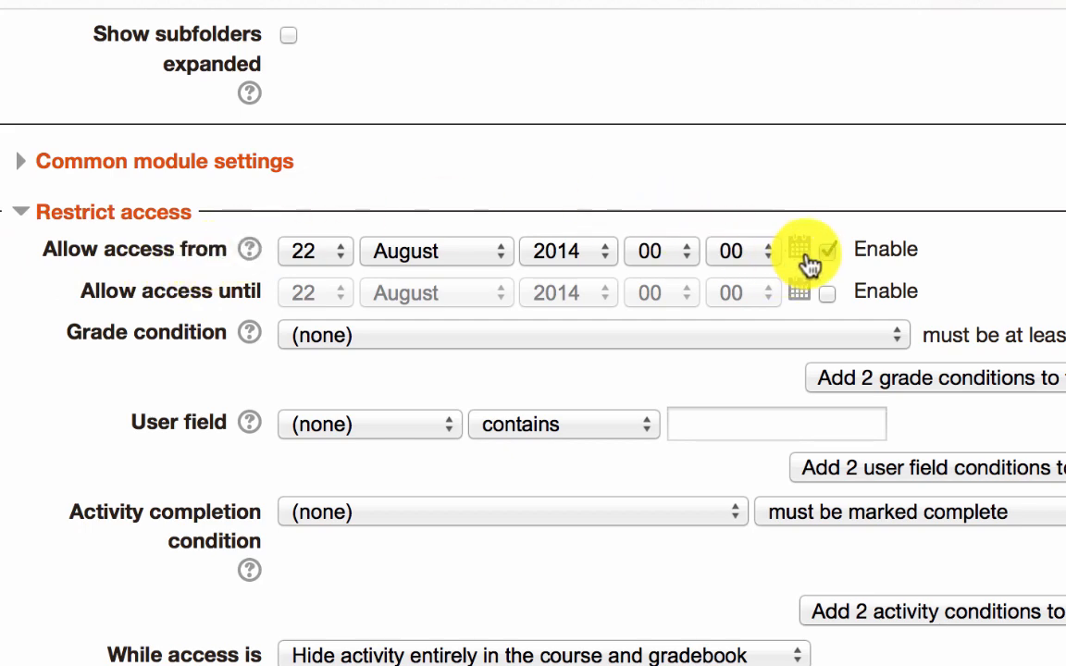
pyautogui.click(799, 251)
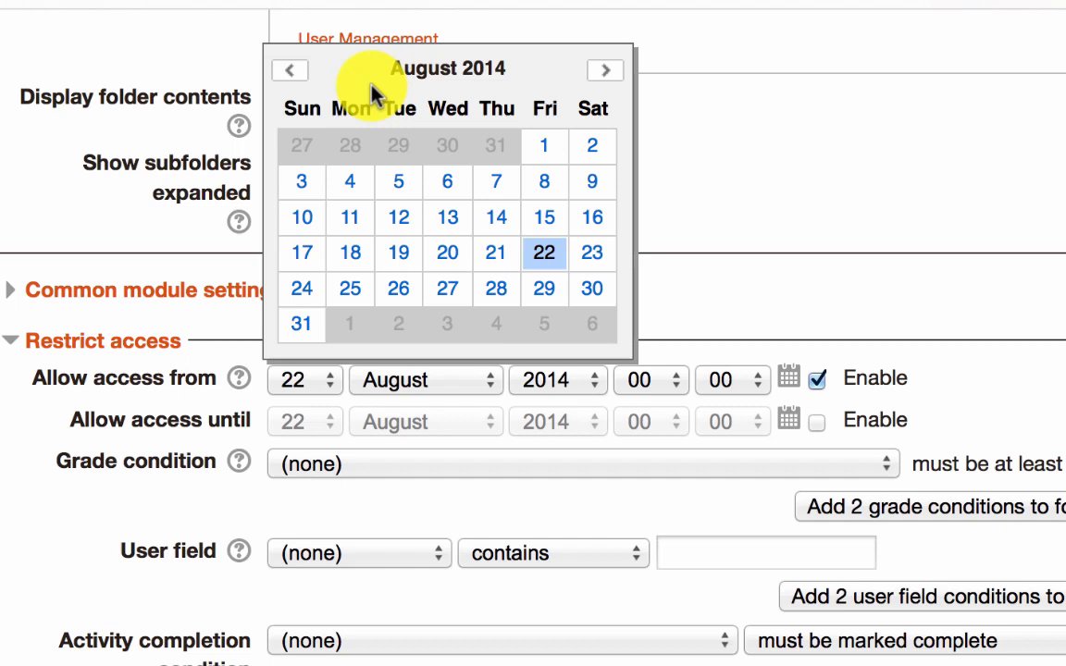
pyautogui.moveTo(350, 252)
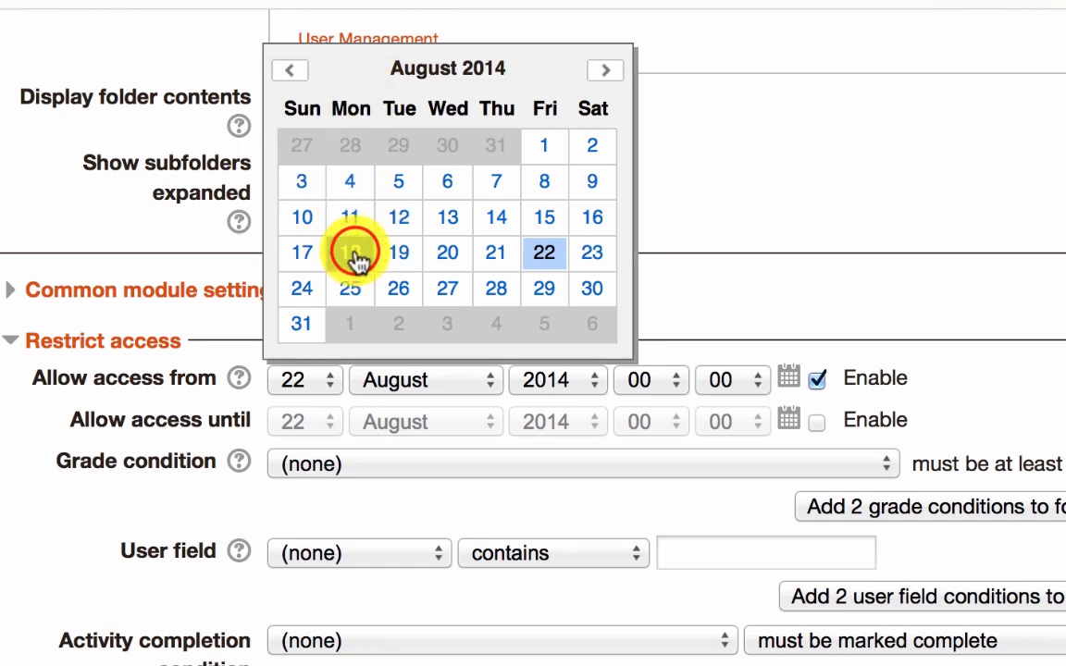
pyautogui.click(349, 252)
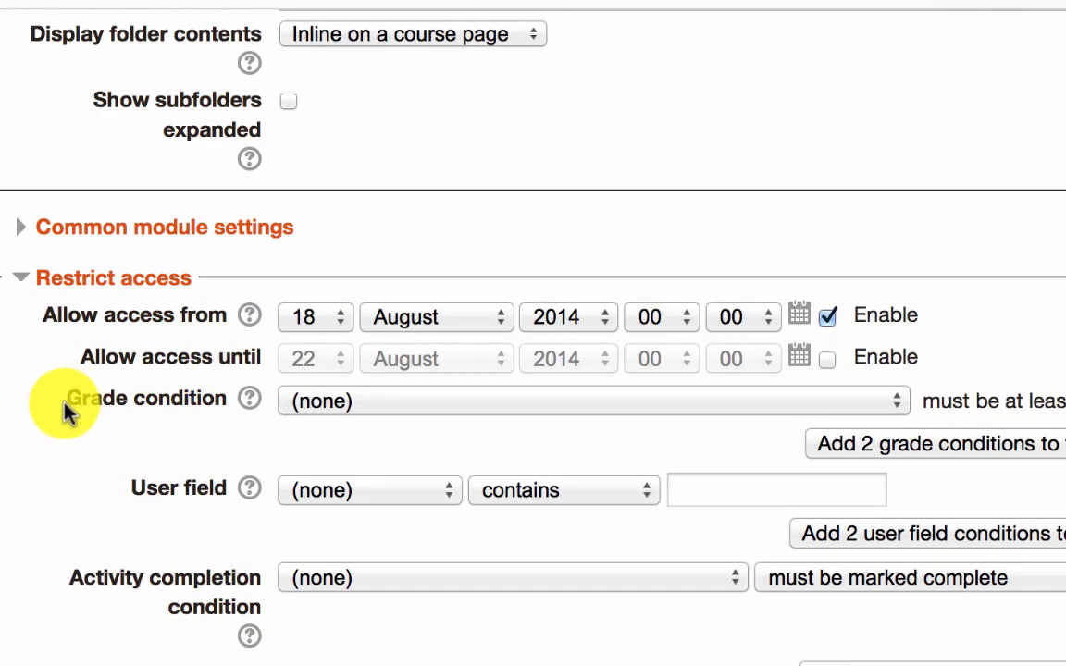
pyautogui.moveTo(212, 407)
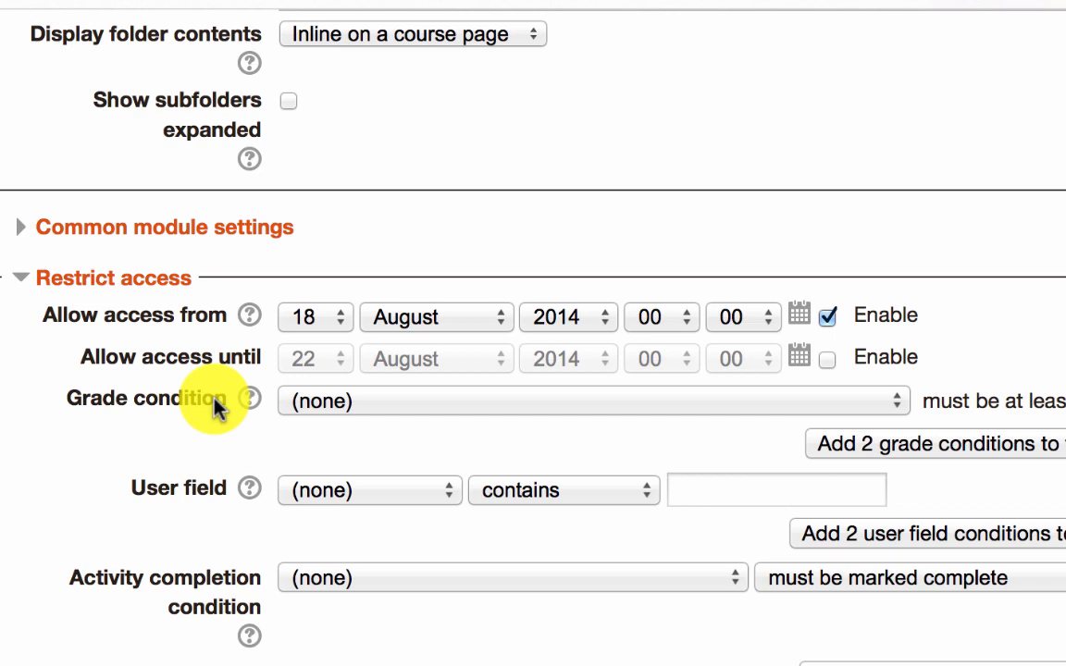
# Add a grade condition requiring at least 80% on the Instructional Design Strategies paper
pyautogui.click(592, 401)
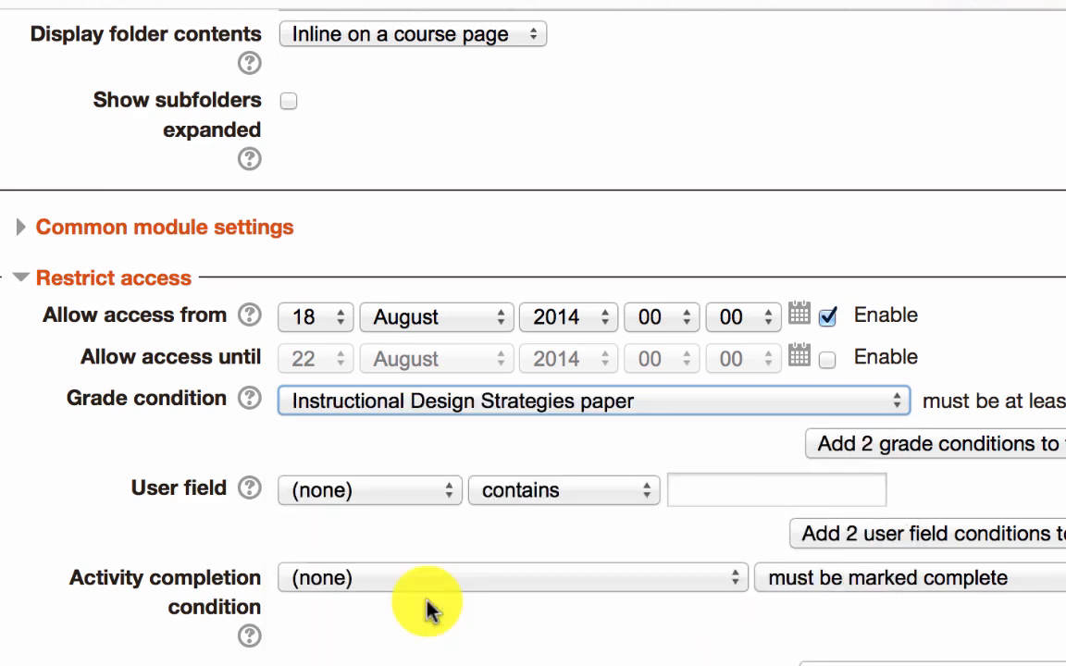
pyautogui.moveTo(710, 435)
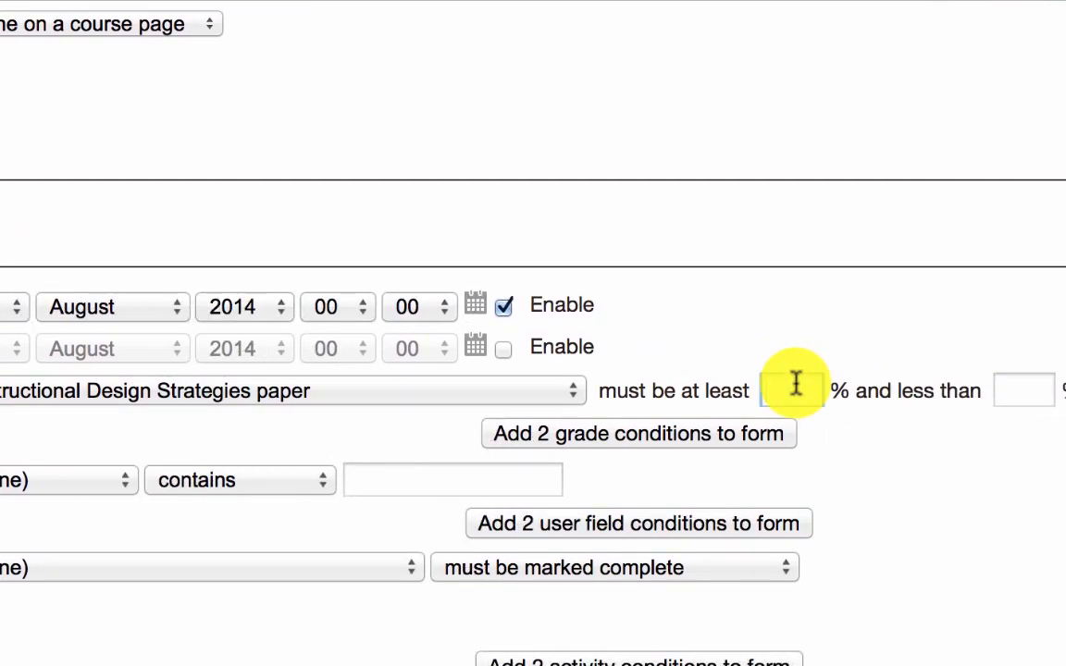
pyautogui.write('80')
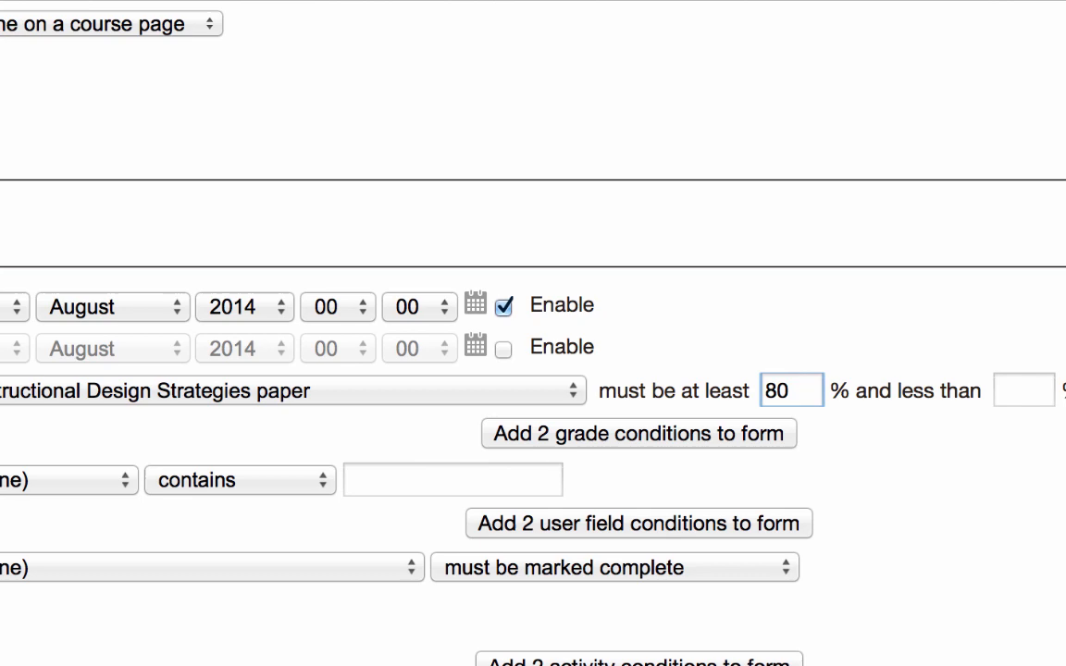
pyautogui.click(789, 391)
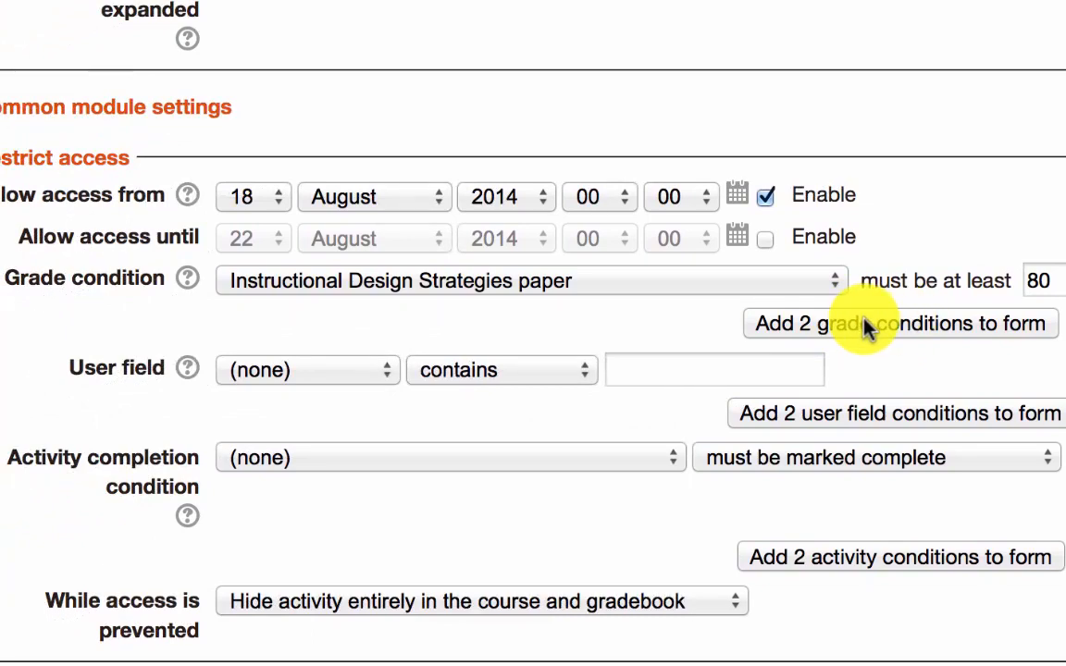
# Set the second and third grade conditions to File Response question for Quiz and Photos of Your Trip
pyautogui.scroll(3)
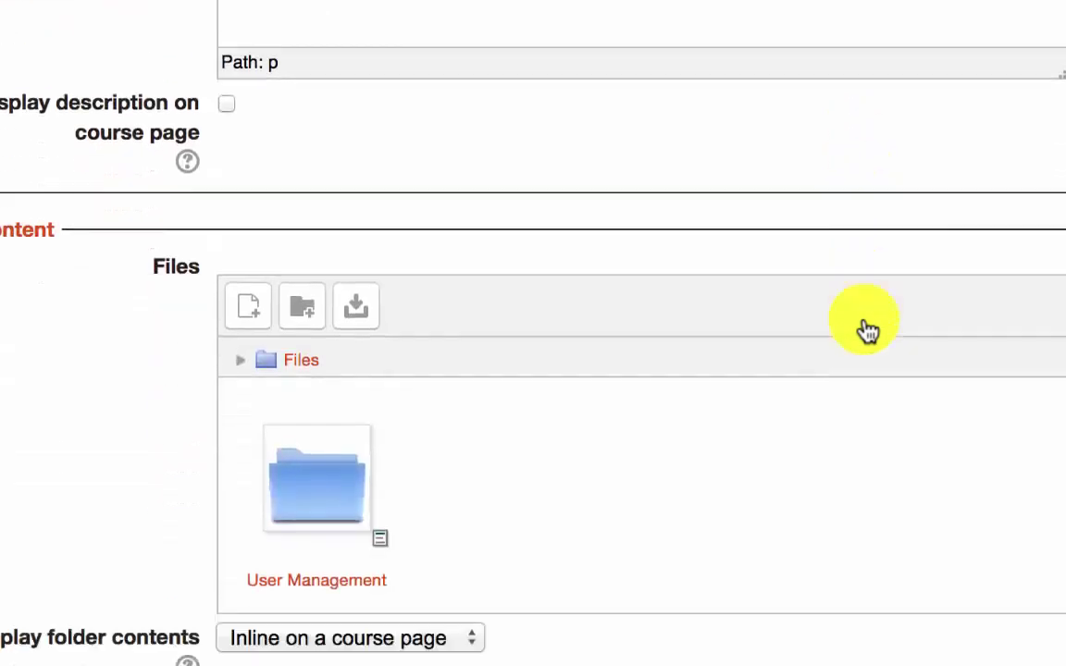
pyautogui.scroll(-3)
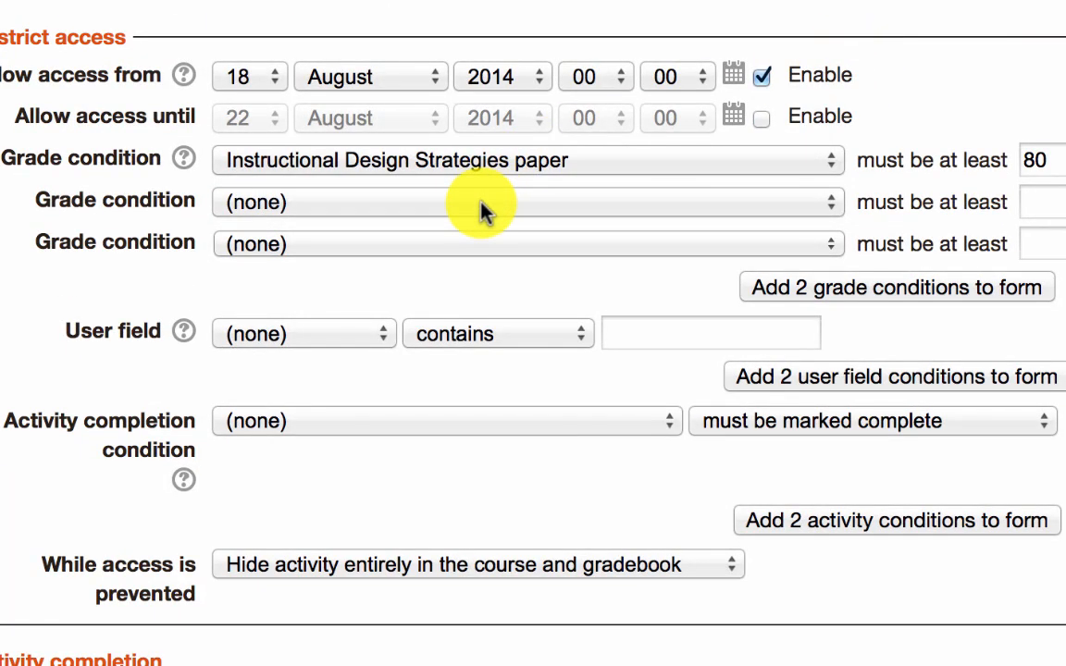
pyautogui.click(524, 202)
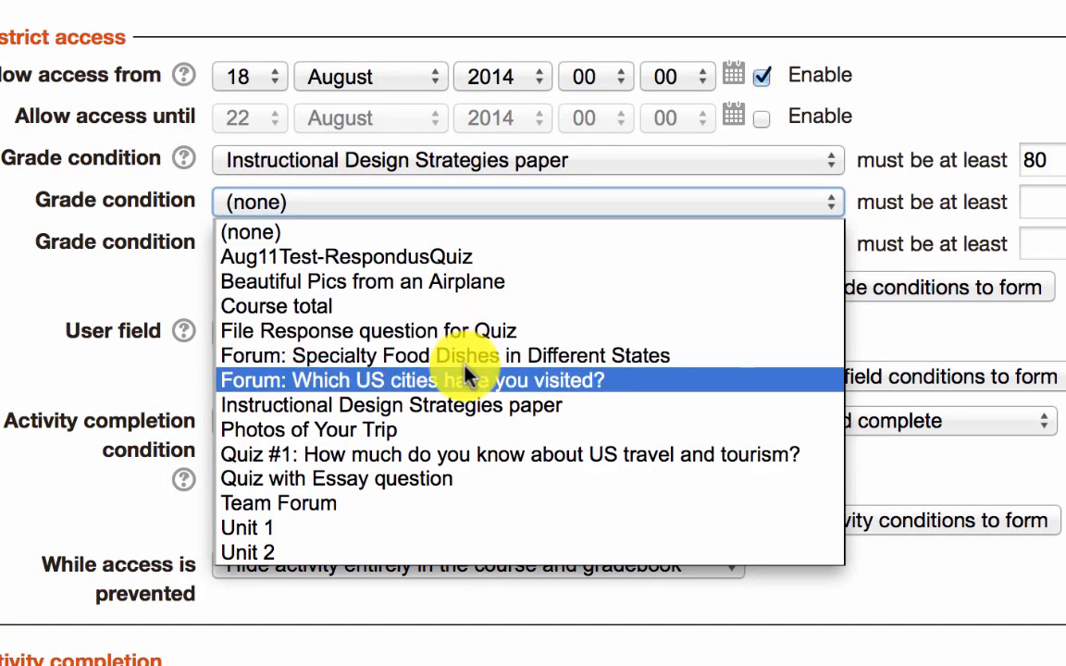
pyautogui.click(368, 330)
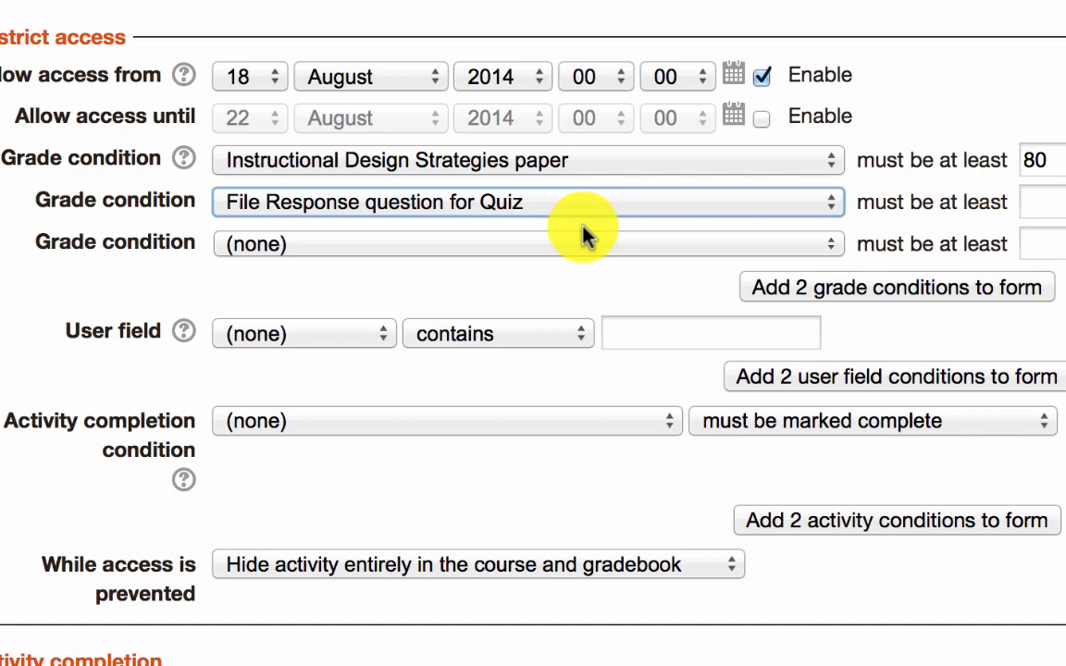
pyautogui.click(527, 243)
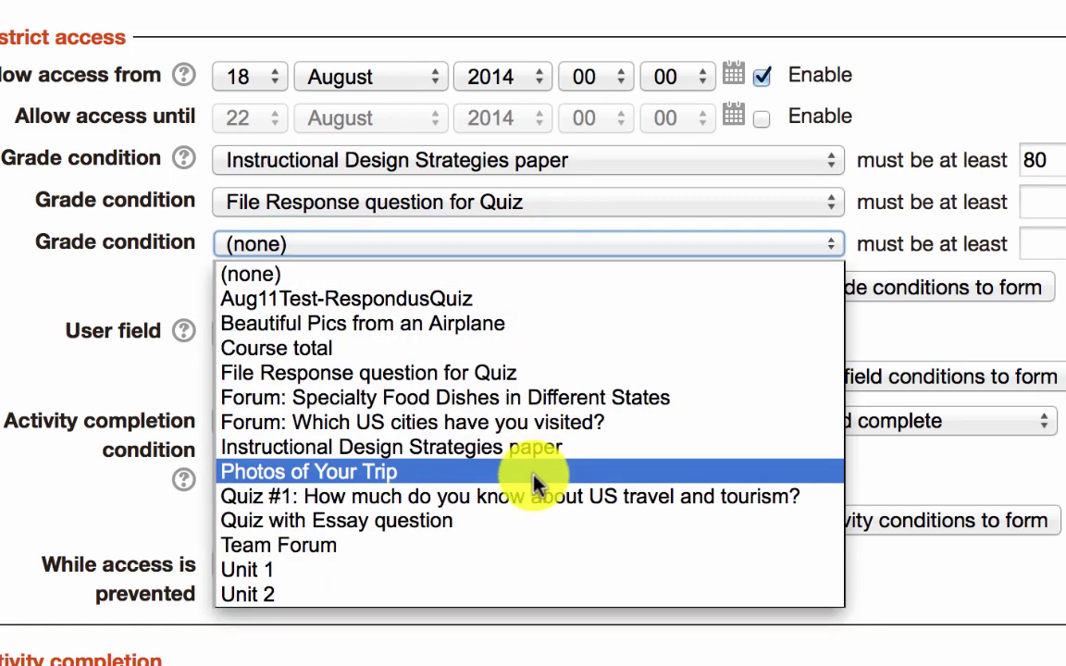
pyautogui.click(309, 470)
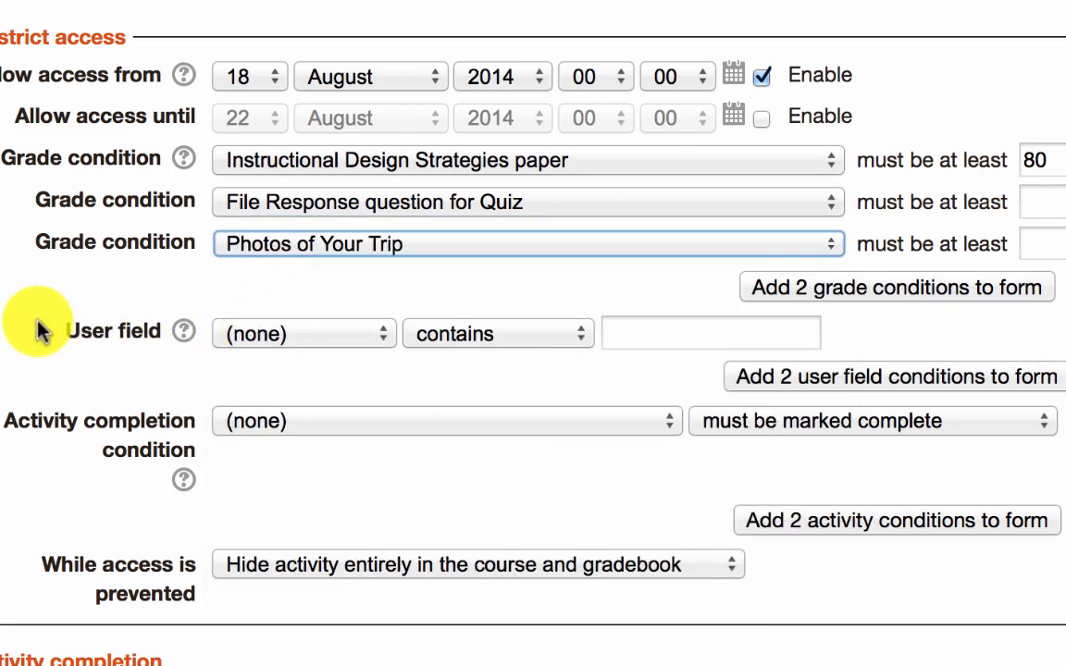
pyautogui.scroll(-3)
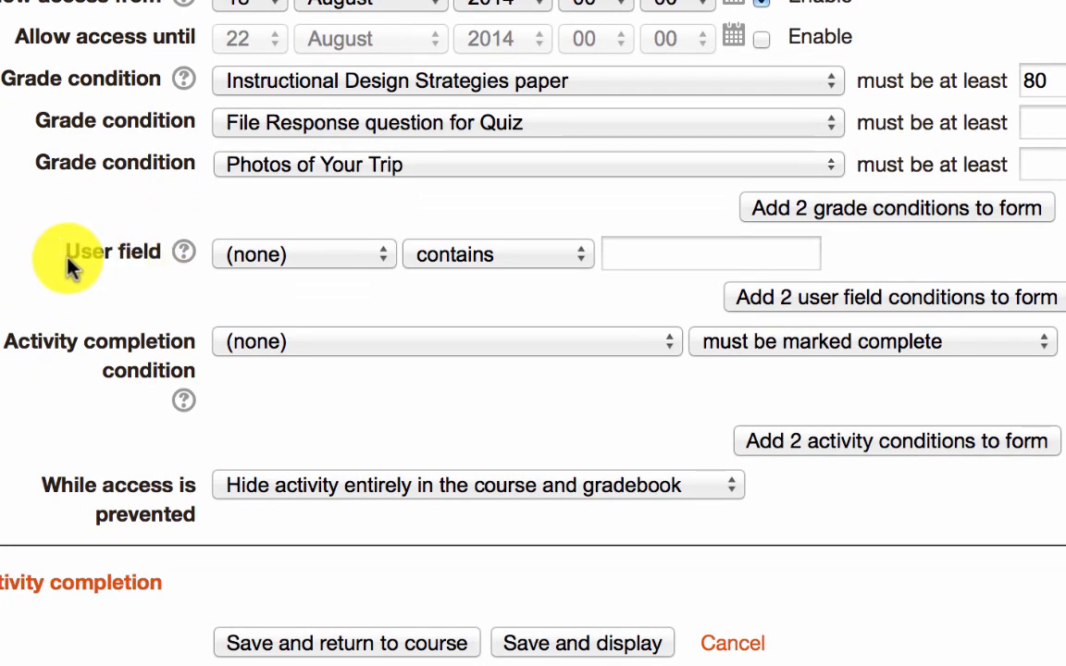
pyautogui.moveTo(101, 273)
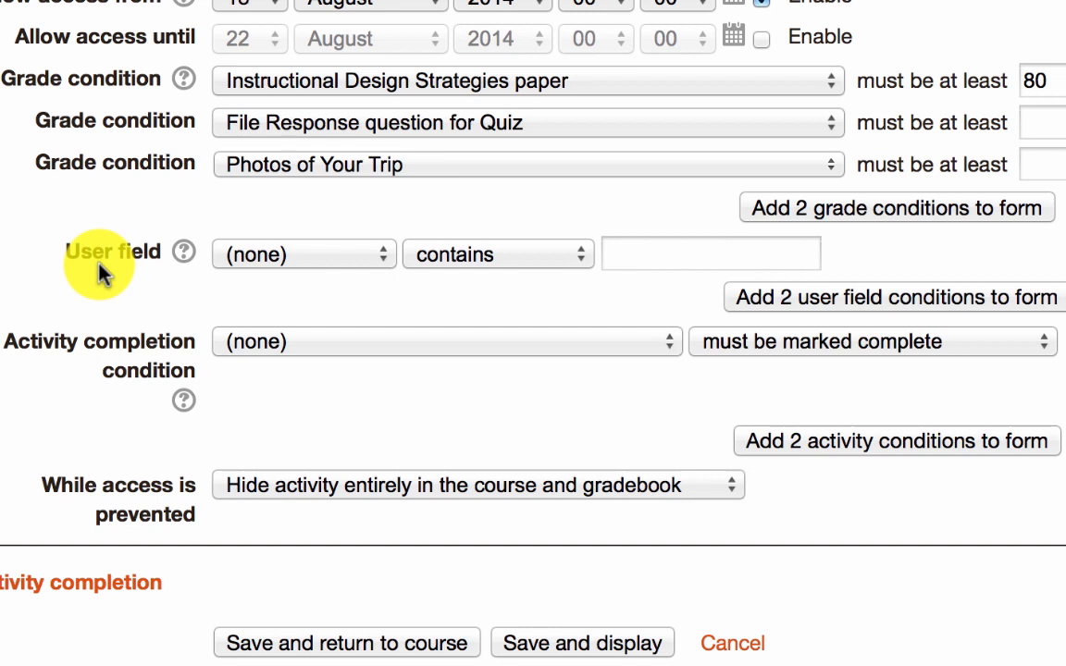
pyautogui.moveTo(324, 253)
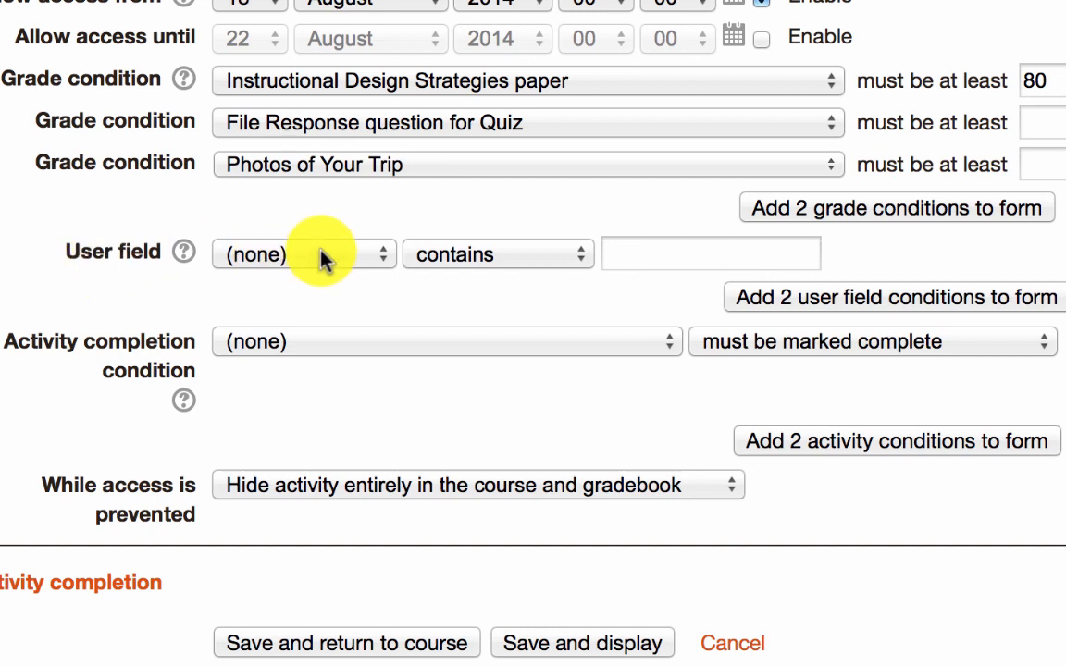
pyautogui.click(303, 253)
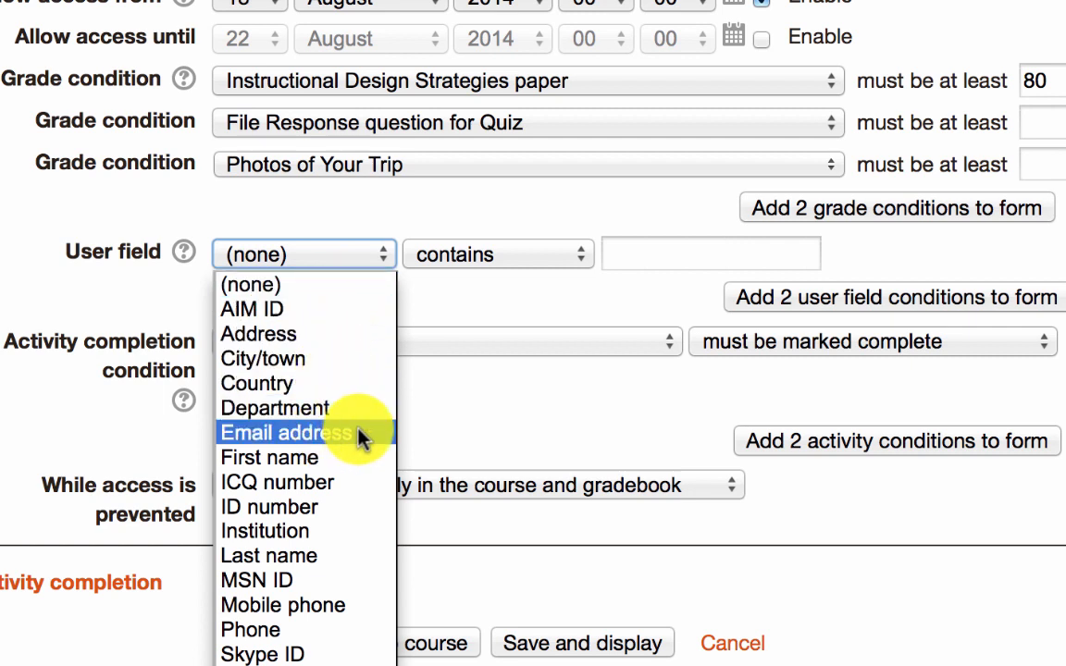
pyautogui.click(288, 432)
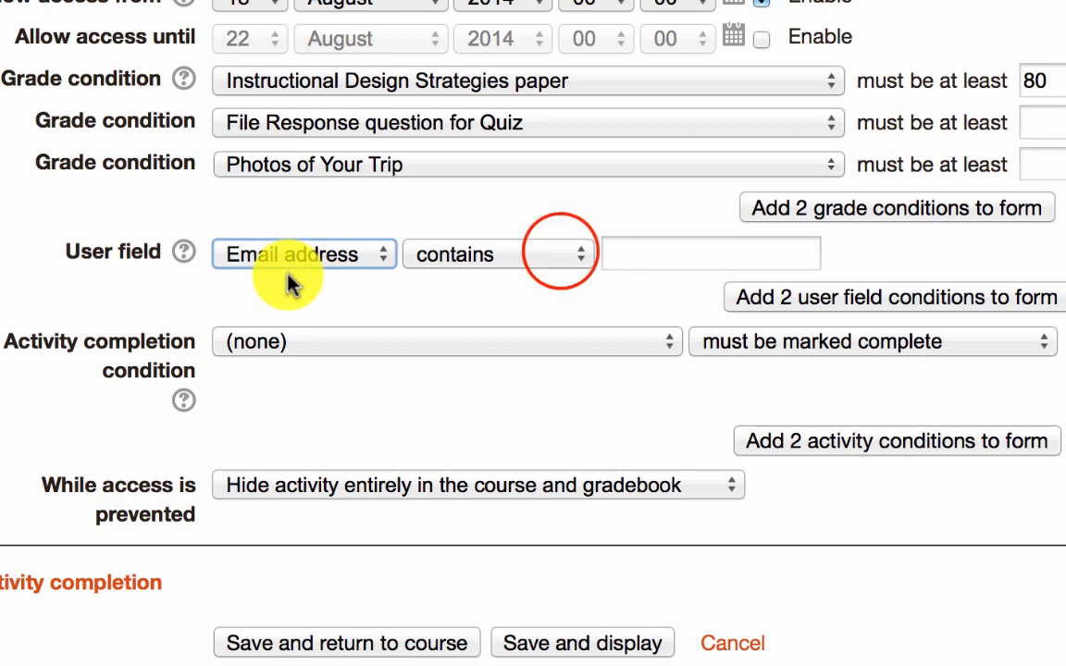
pyautogui.click(498, 254)
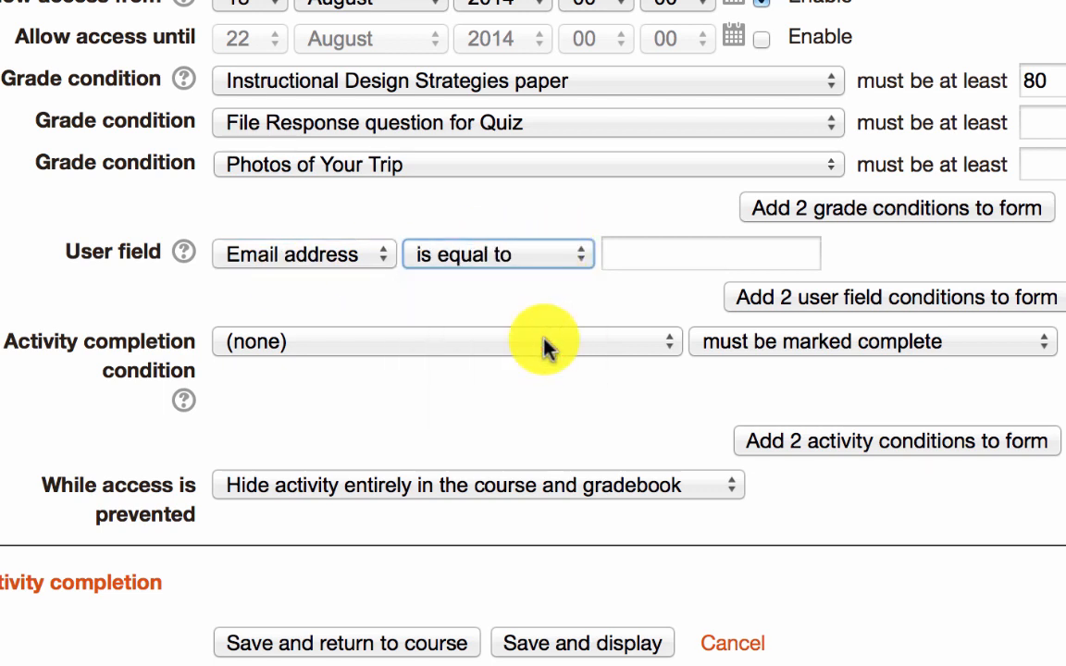
pyautogui.click(711, 254)
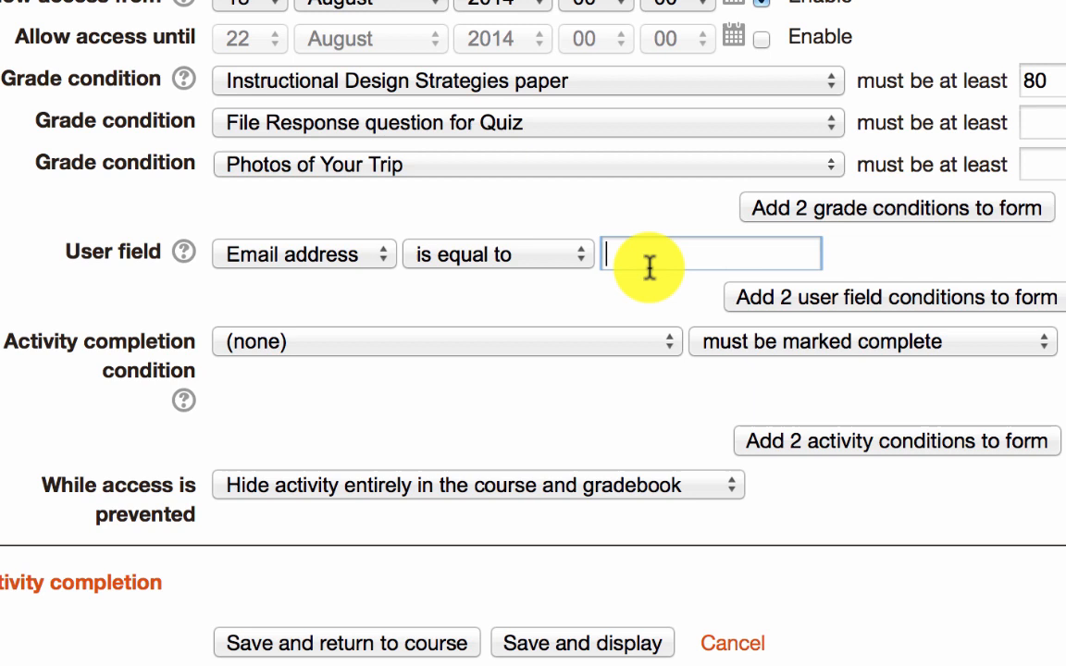
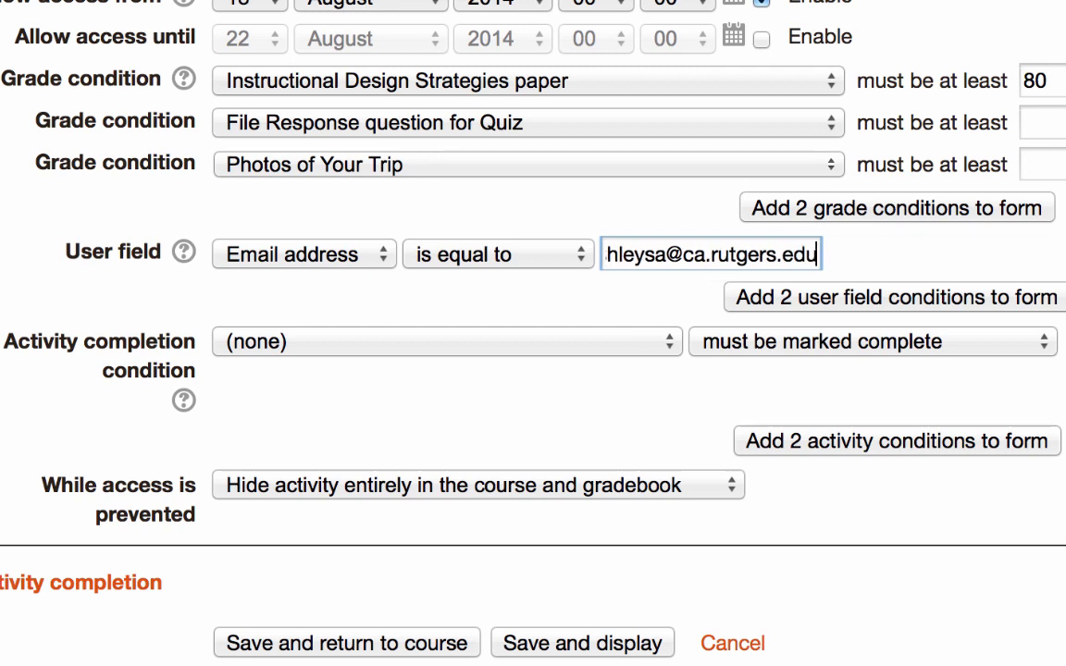
pyautogui.moveTo(44, 361)
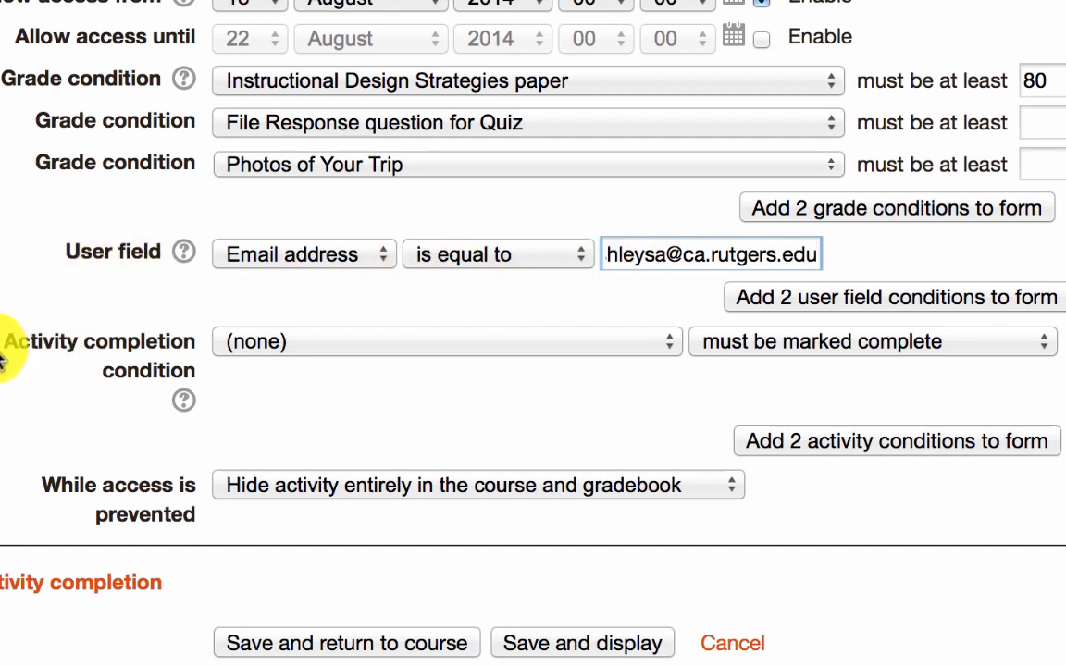
pyautogui.moveTo(375, 305)
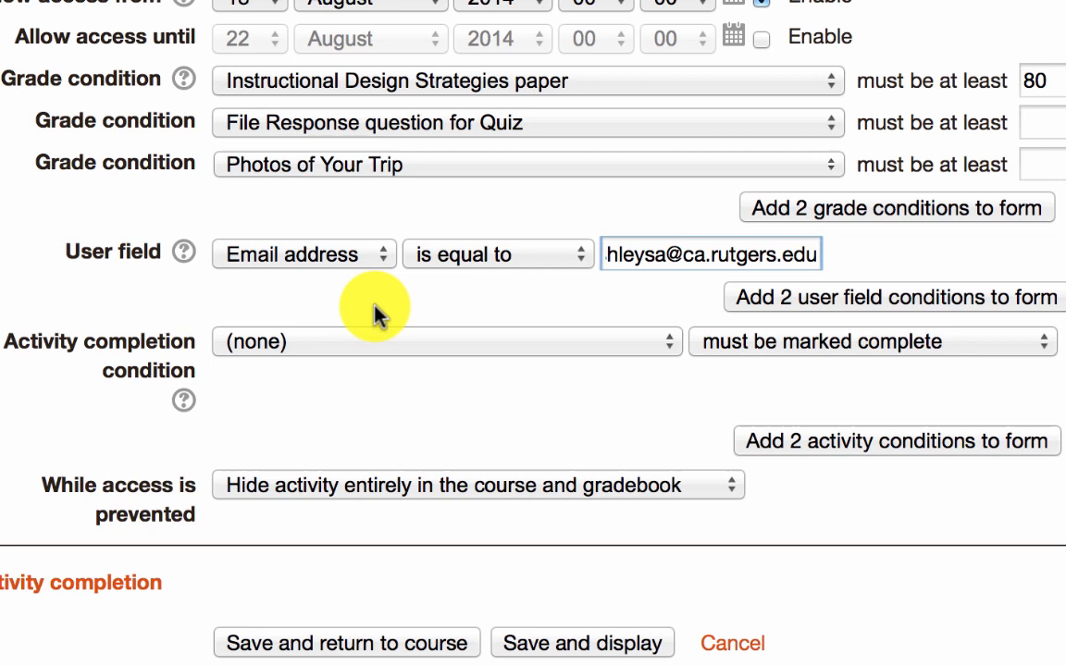
pyautogui.moveTo(435, 356)
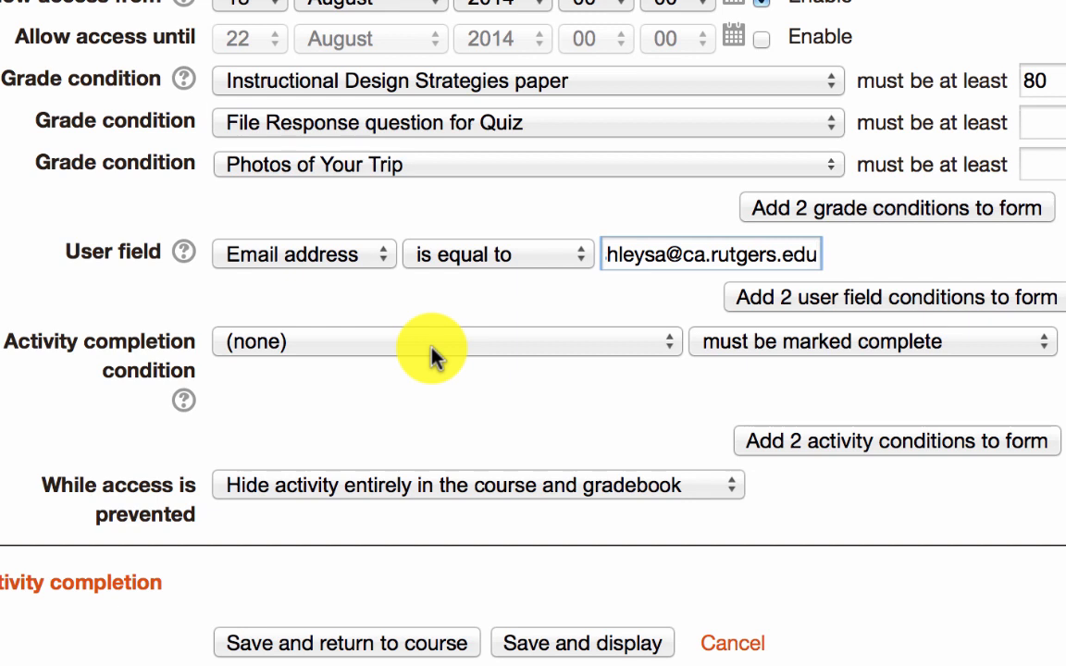
# Choose Team Forum as the activity that must be marked complete
pyautogui.click(445, 342)
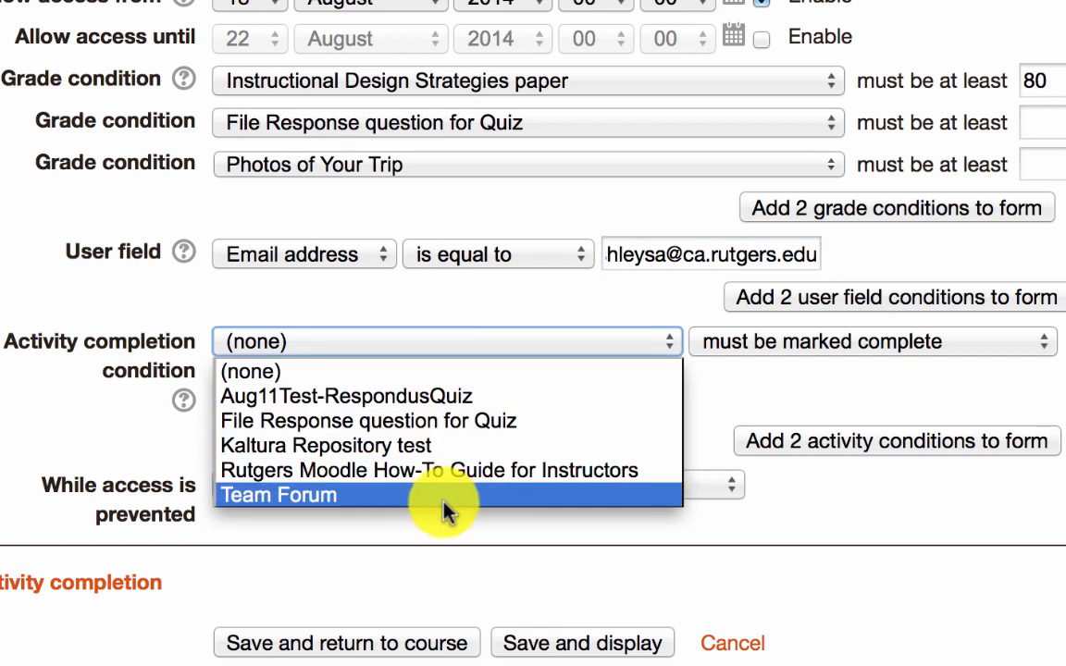
pyautogui.click(277, 494)
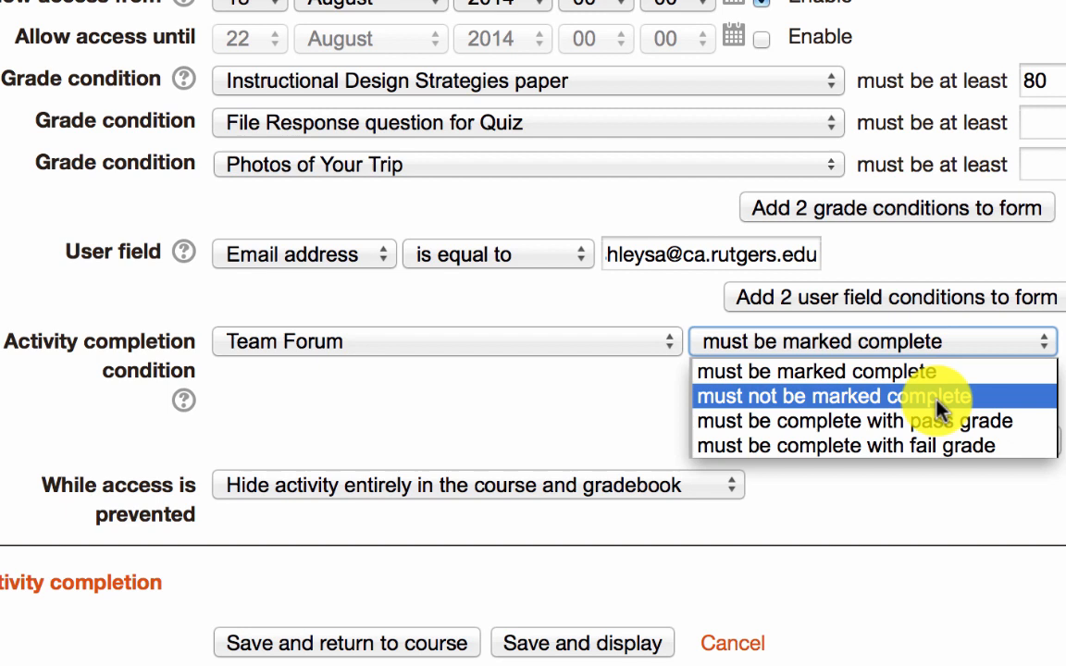
pyautogui.moveTo(932, 420)
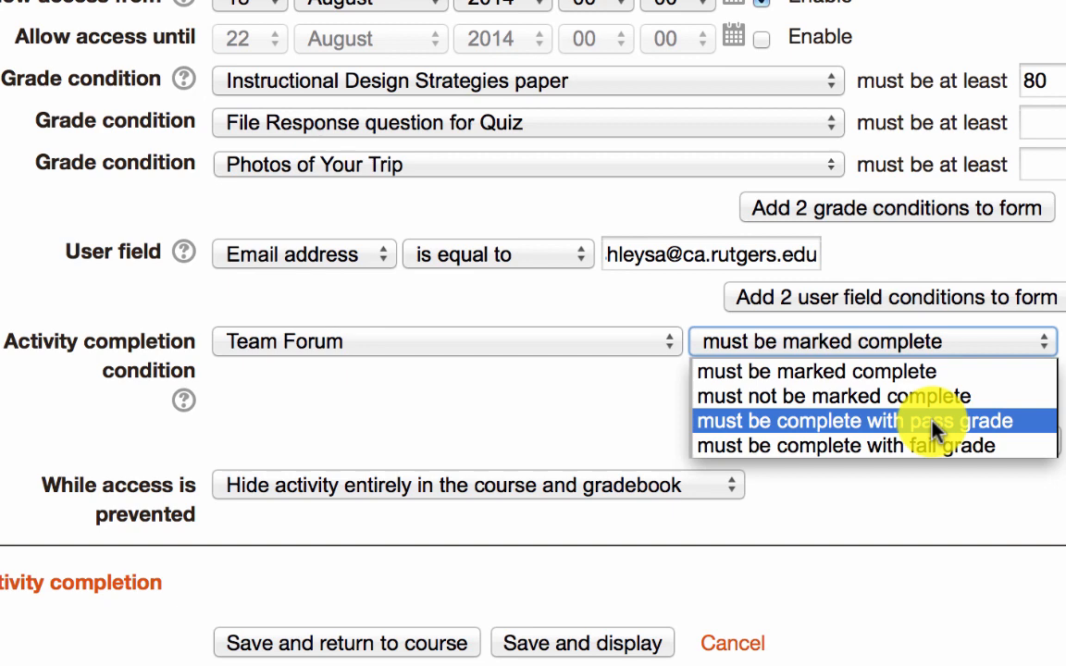
pyautogui.moveTo(930, 453)
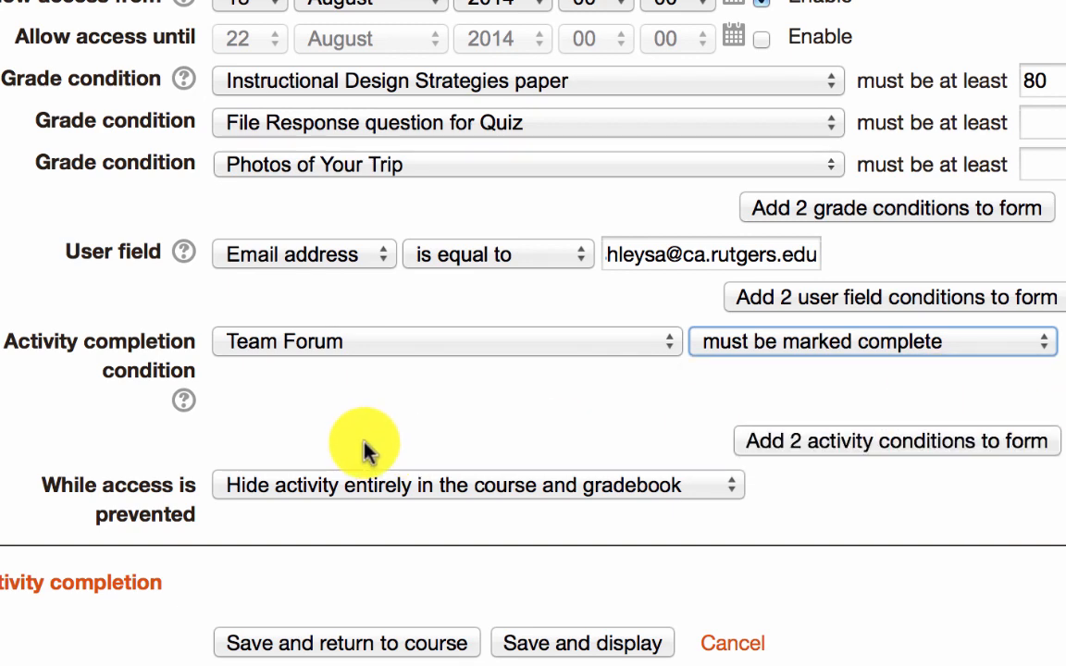
pyautogui.moveTo(259, 495)
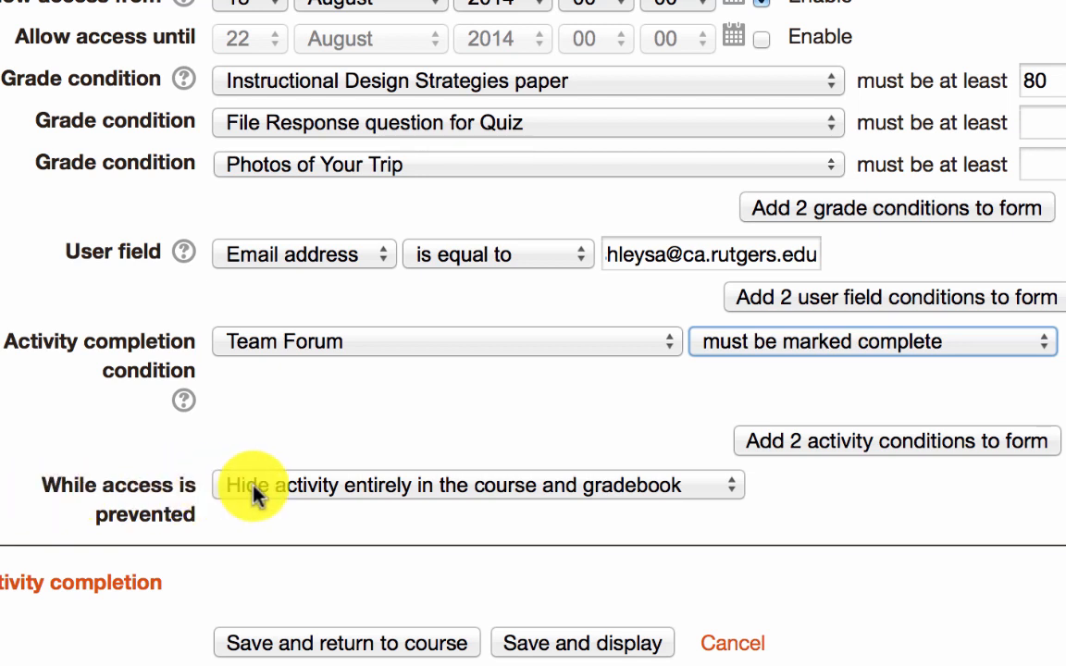
# Set 'While access is prevented' to show the activity greyed-out with restriction information
pyautogui.click(478, 485)
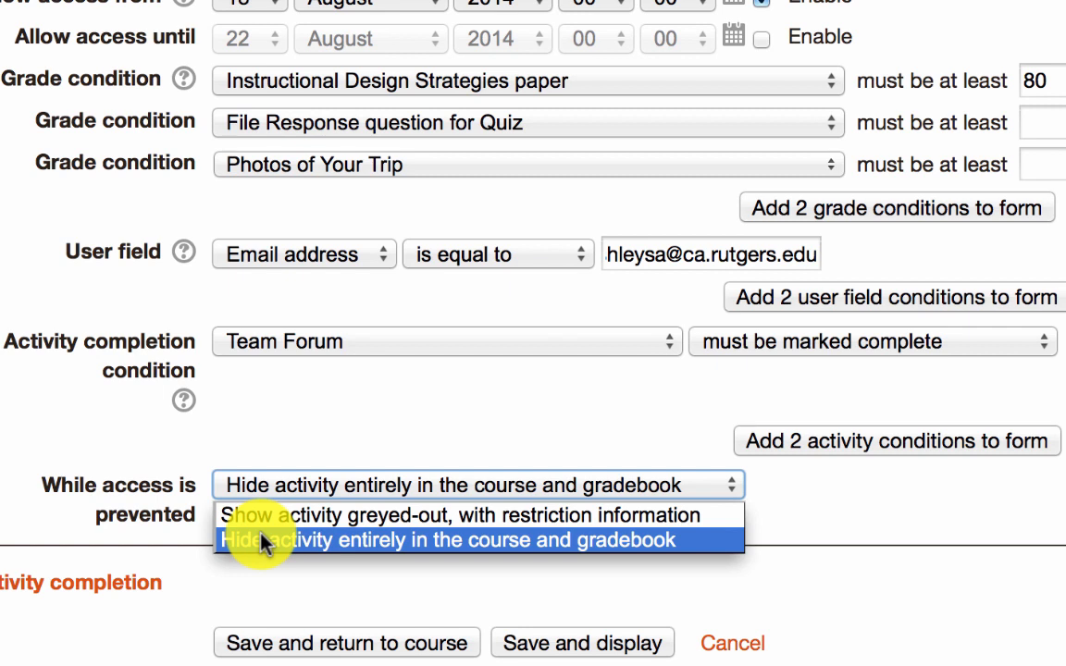
pyautogui.click(458, 516)
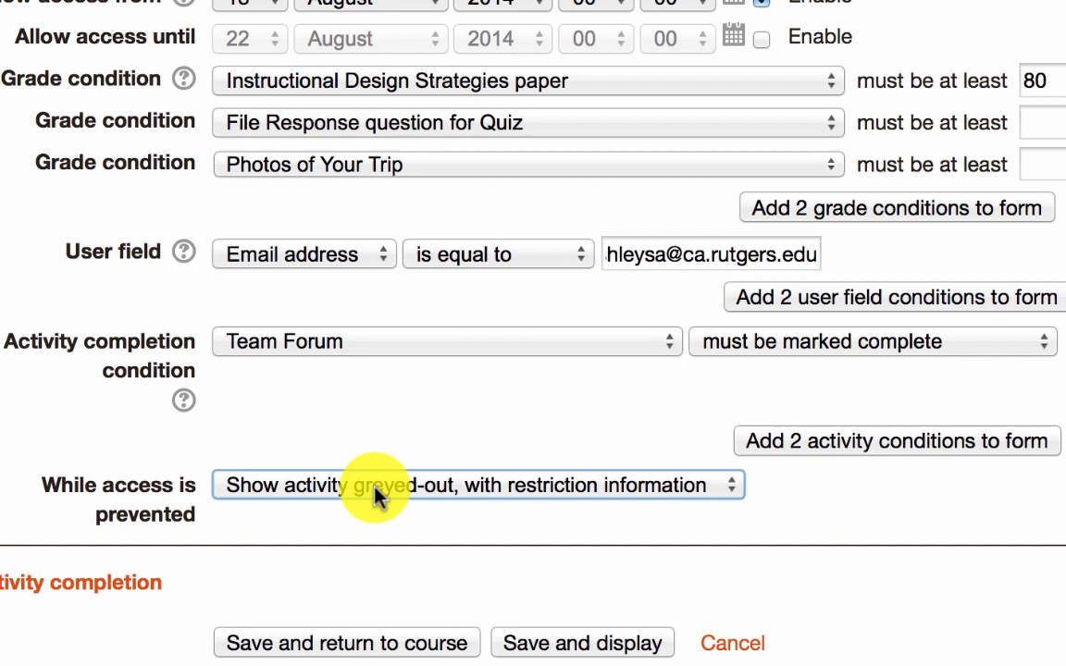
pyautogui.moveTo(597, 505)
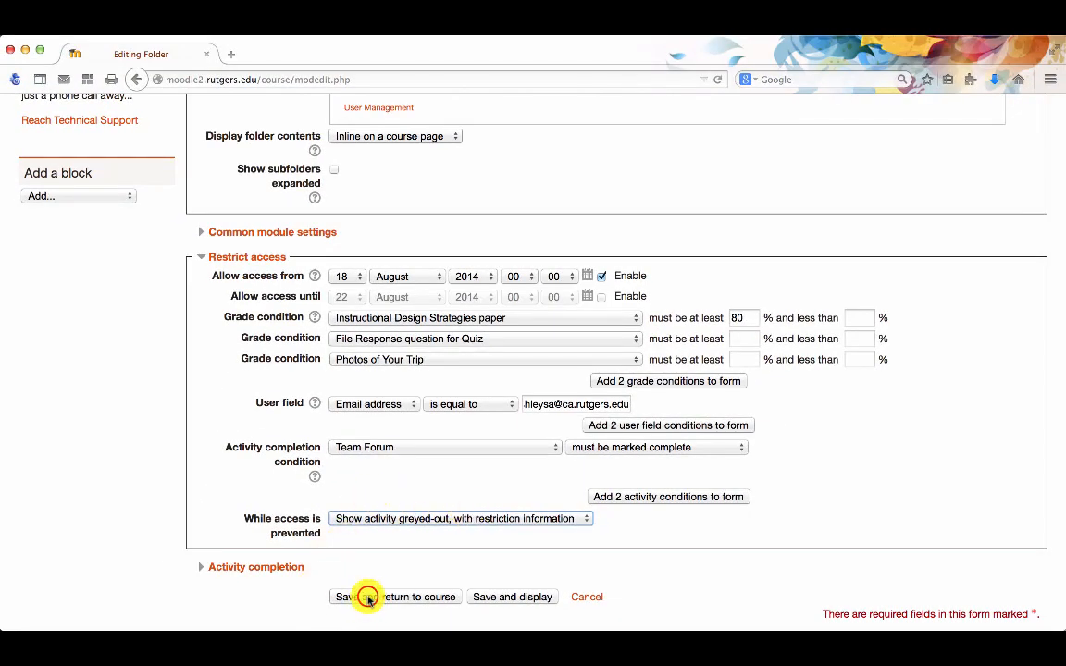
# Save the folder and review User Management's six restriction conditions on the course page
pyautogui.click(394, 596)
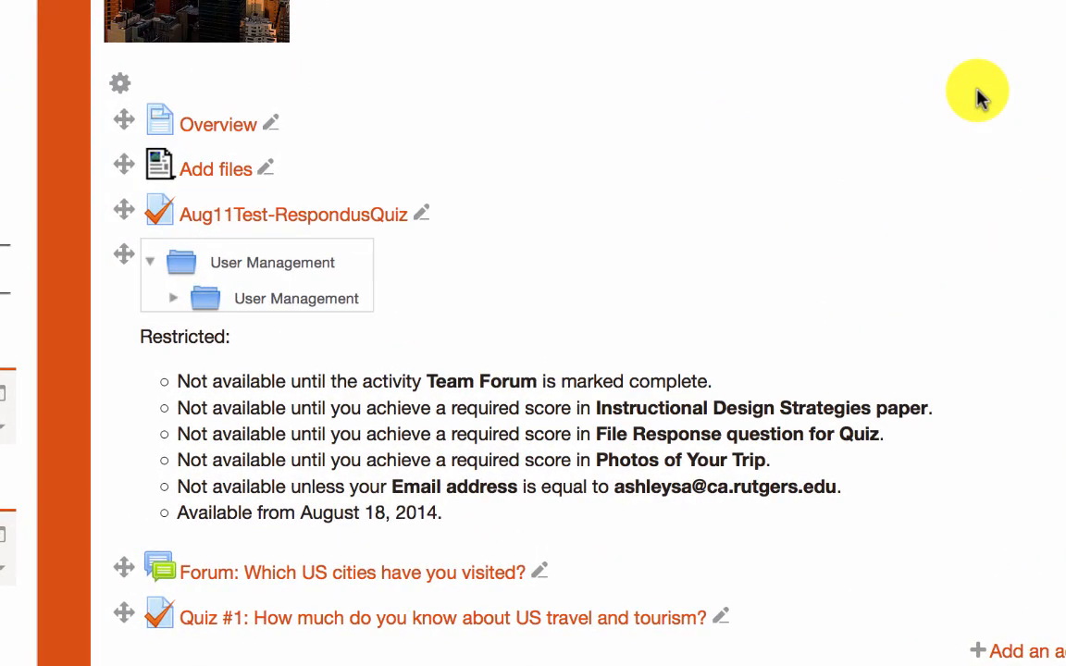
pyautogui.moveTo(272, 262)
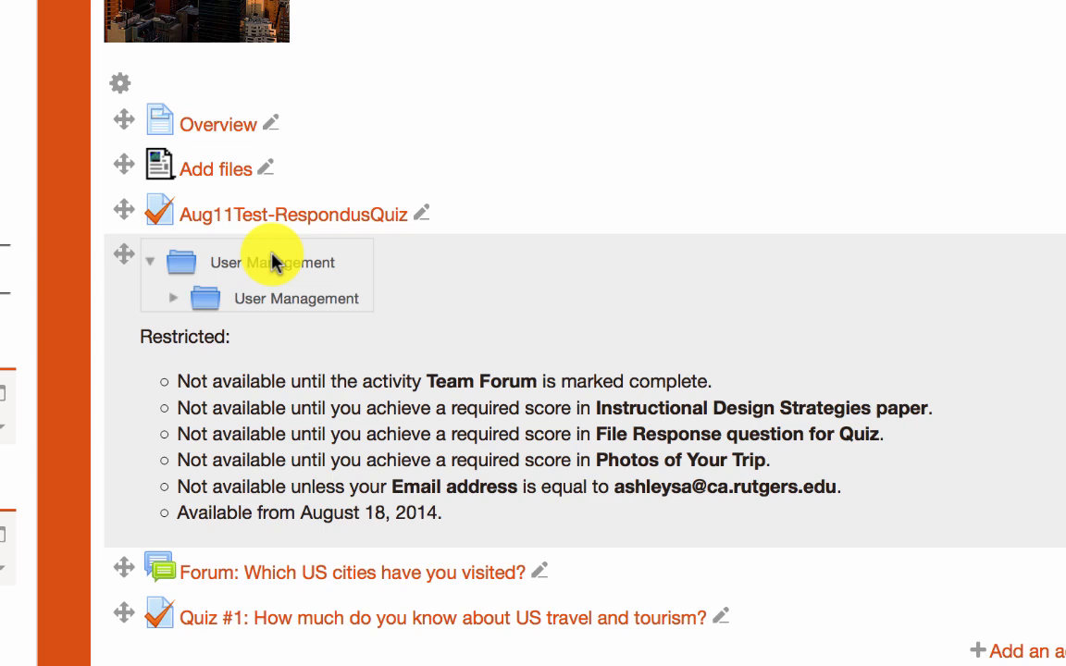
pyautogui.moveTo(499, 472)
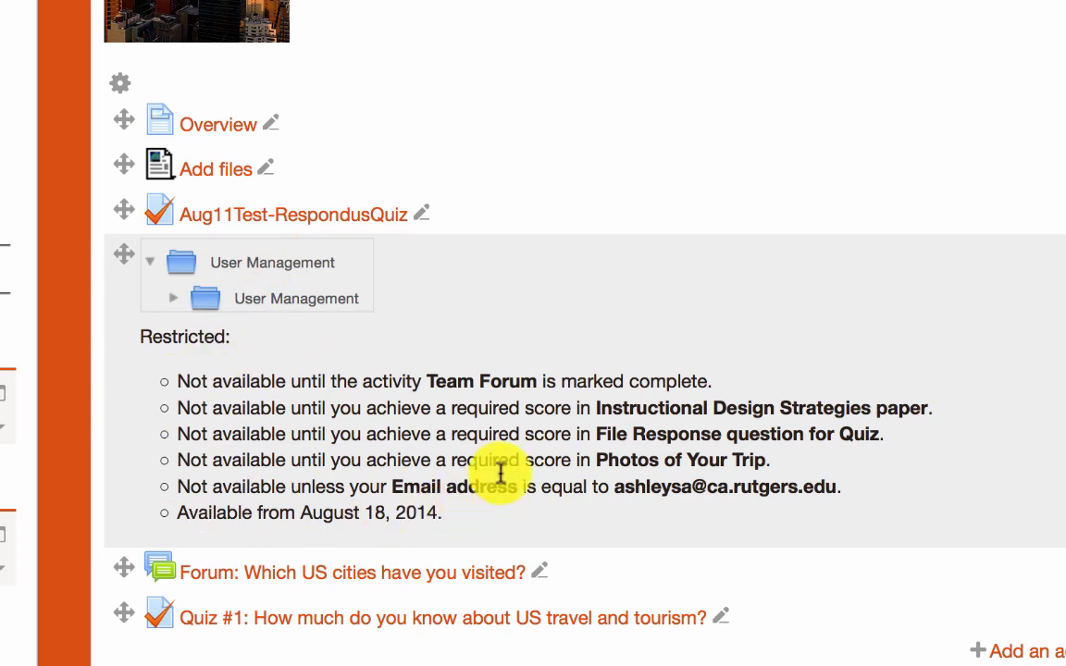
pyautogui.scroll(3)
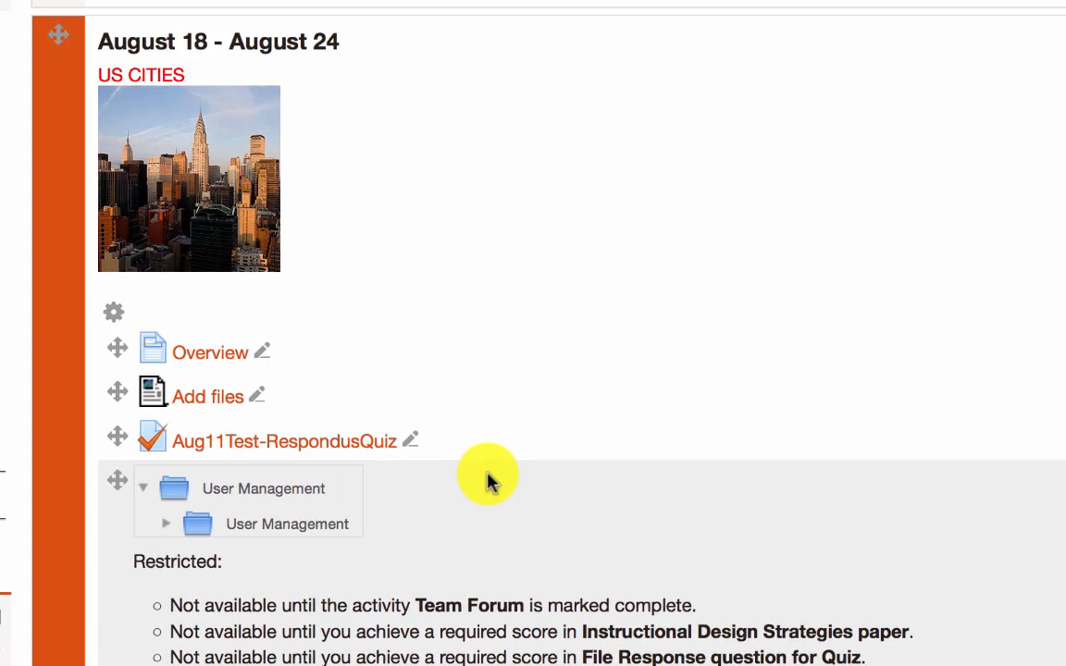
pyautogui.scroll(3)
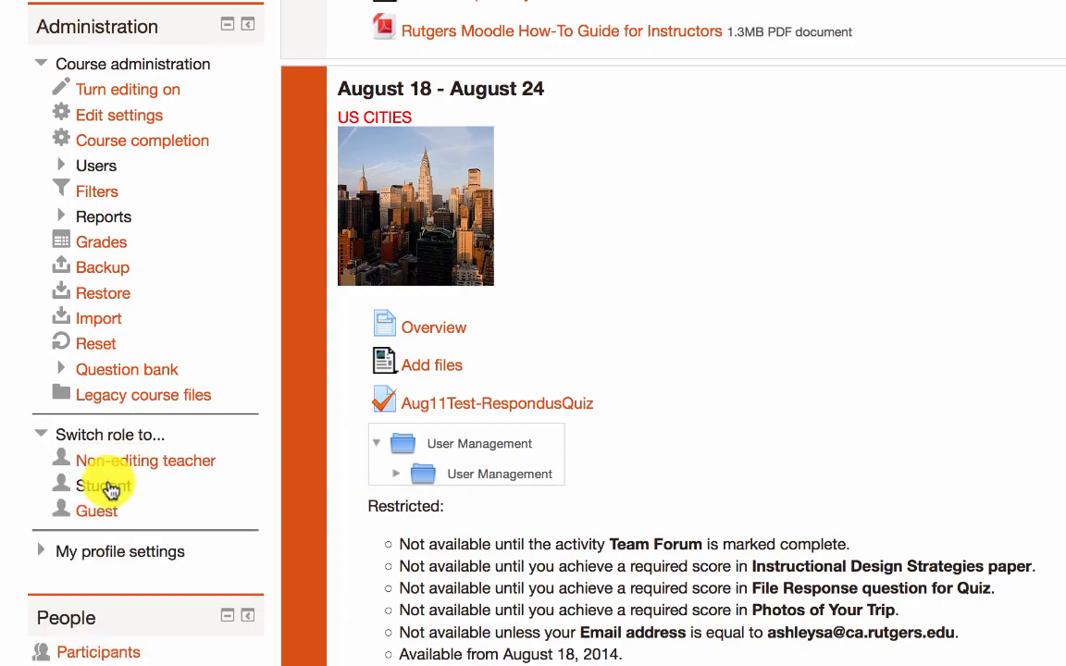
# Switch to the Student role and scroll to the greyed-out User Management folder
pyautogui.click(96, 485)
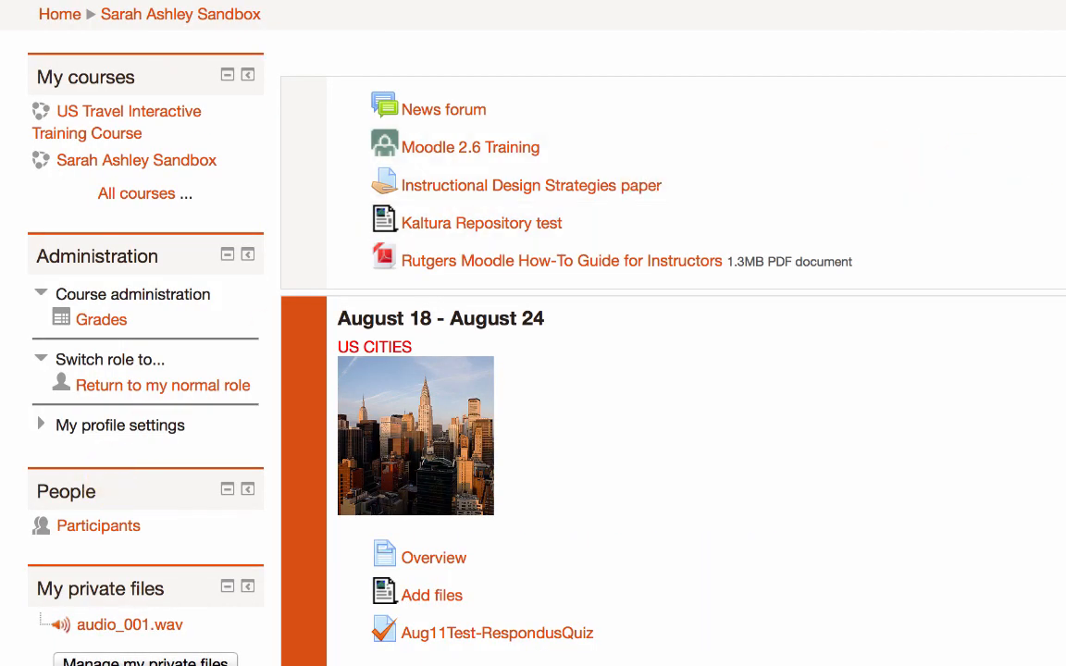
pyautogui.scroll(-3)
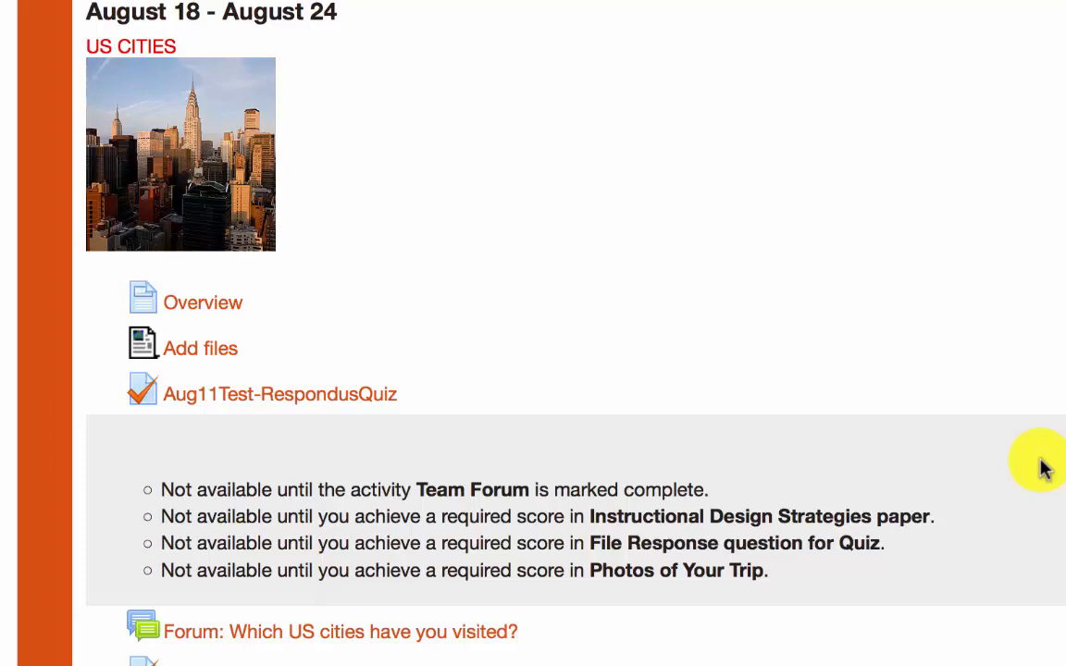